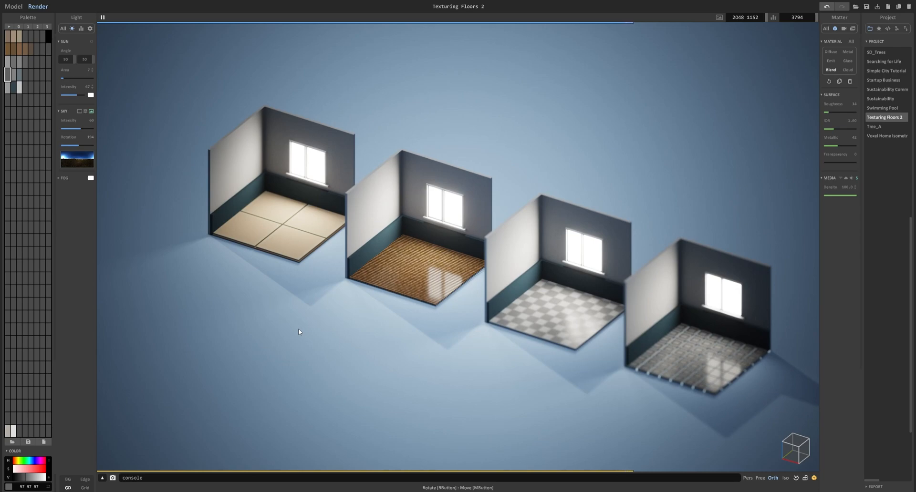
Step: Create a new blank 40×40×40 voxel project
click(13, 6)
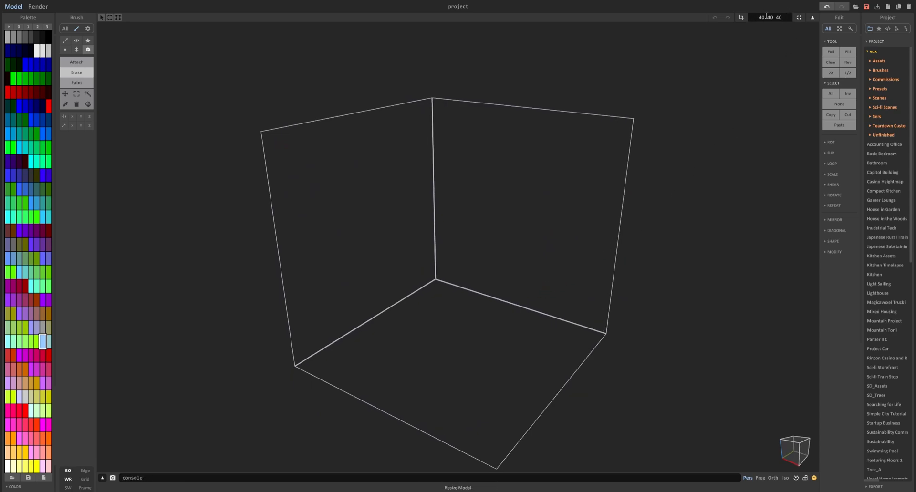
Step: Resize the model to 79×79×2 and switch the camera to orthographic
triple_click(770, 18)
text(79 79 2)
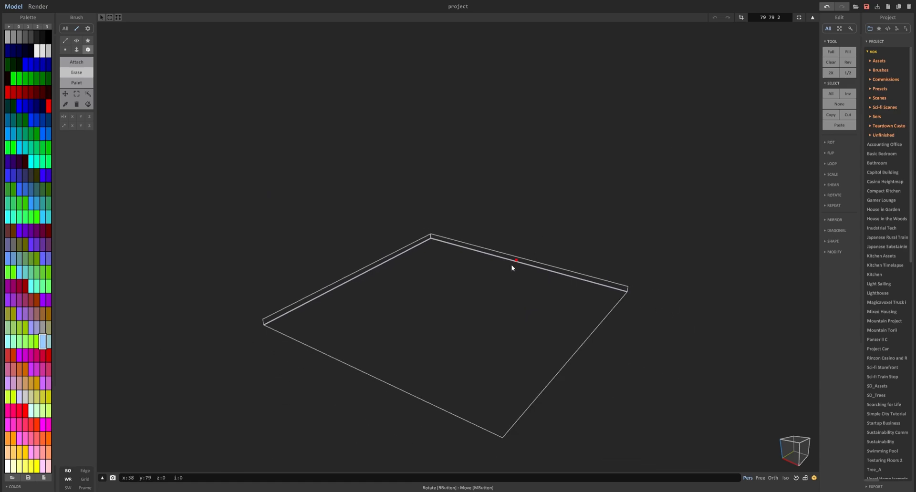
click(773, 478)
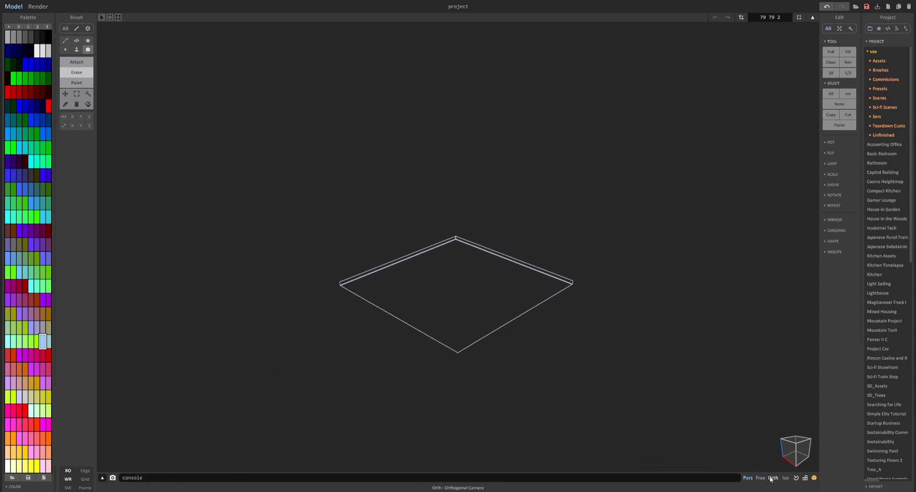
mouse_move(523, 321)
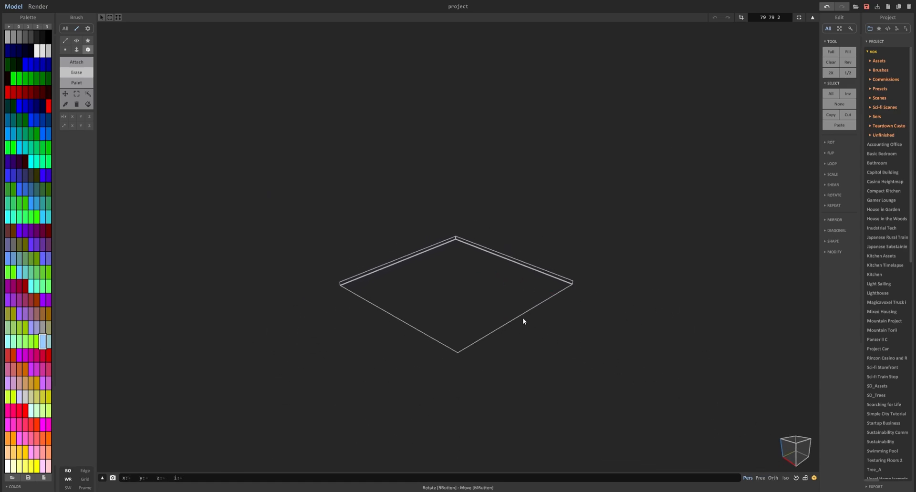
drag(523, 321, 532, 305)
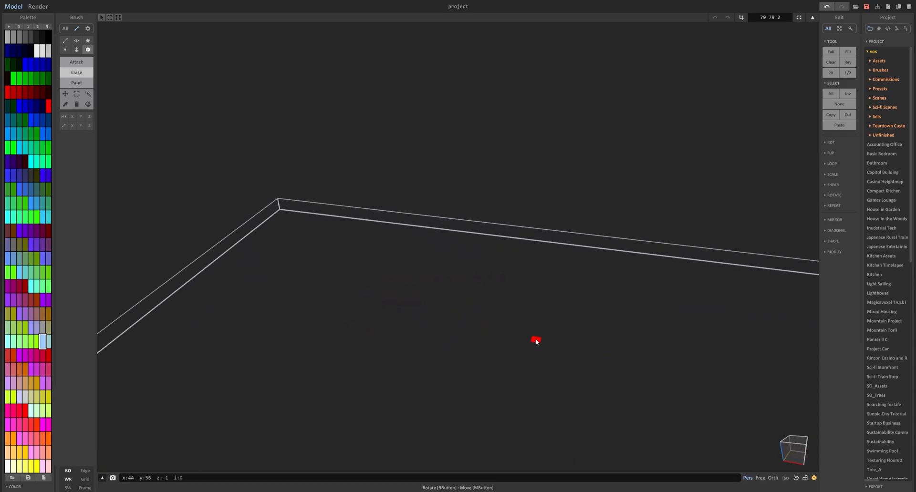
drag(534, 342, 609, 374)
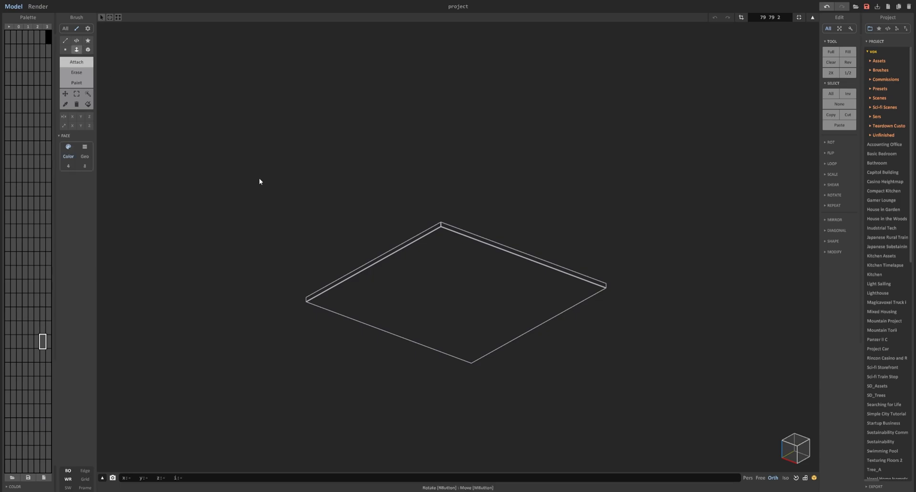
mouse_move(490, 329)
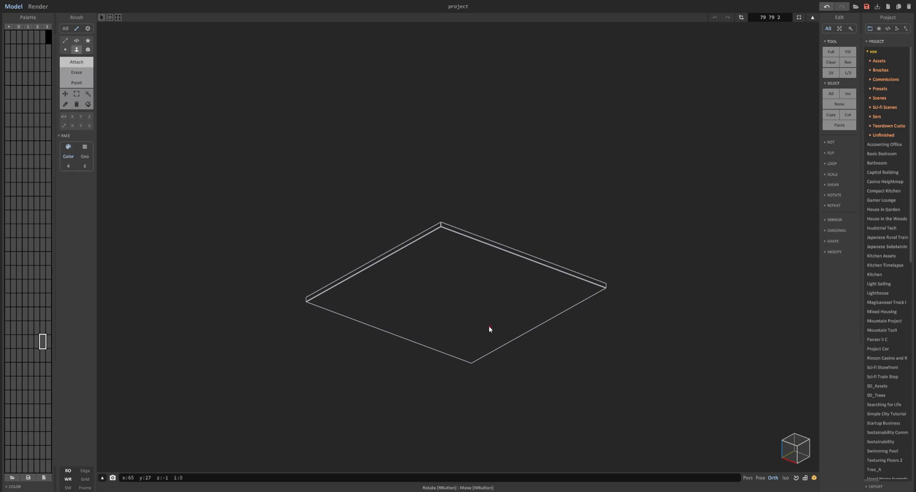
Step: Label the palette 'Floors' and adjust the base swatch to a tan-brown colour
drag(490, 329, 474, 337)
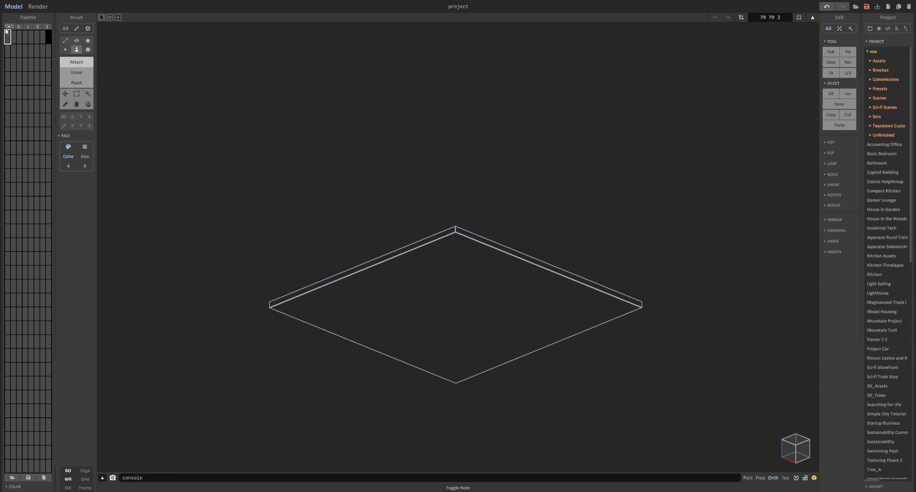
click(32, 37)
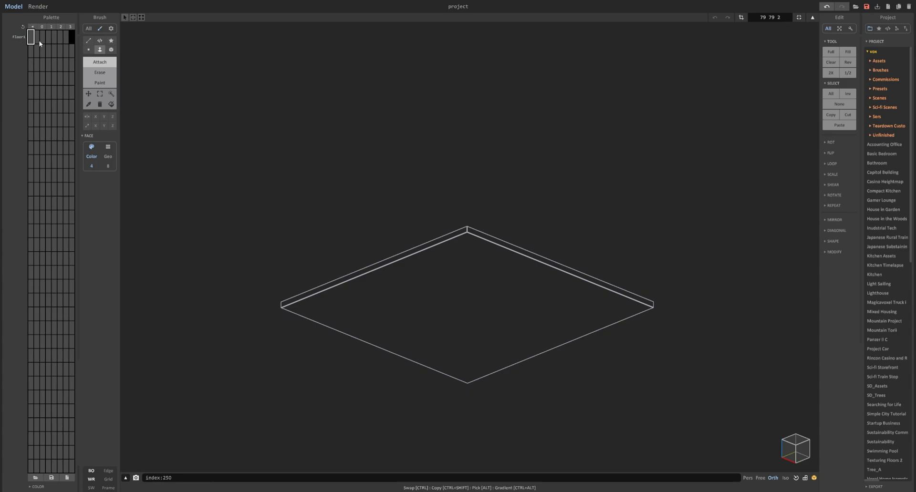
mouse_move(431, 301)
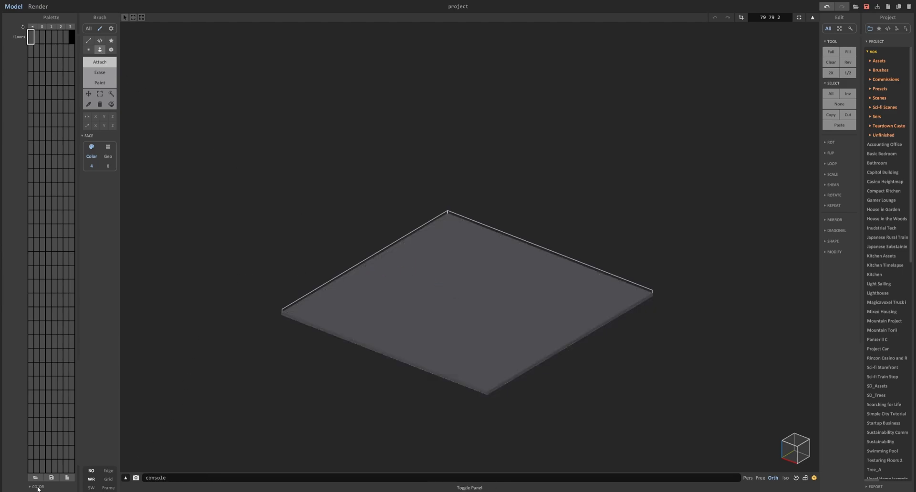
click(37, 487)
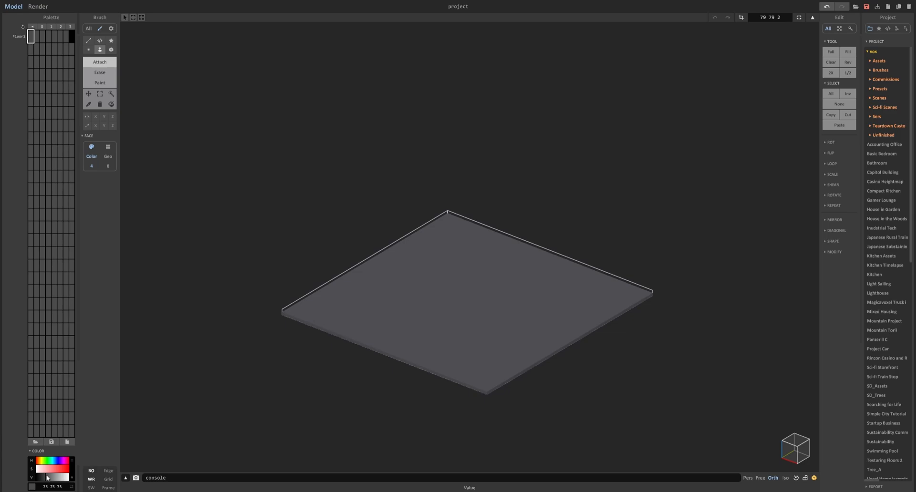
click(46, 477)
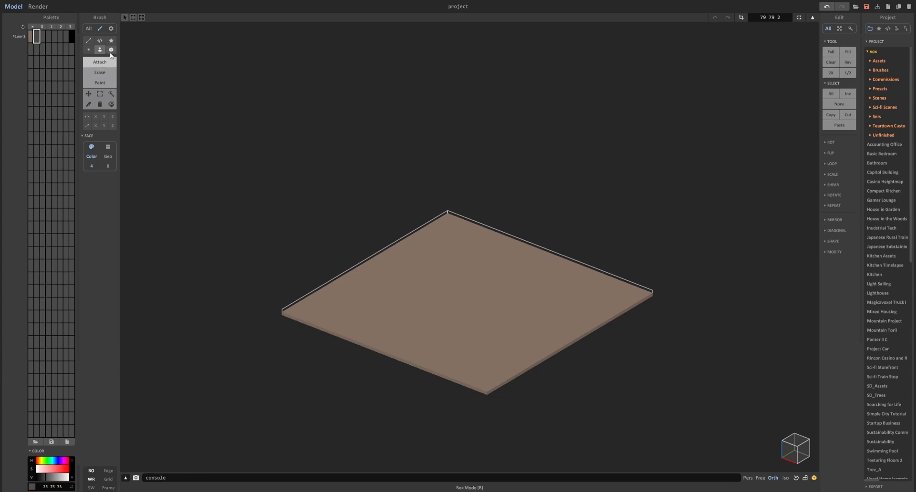
Step: Raise four mirrored square tile blocks over the slab using Box mode with X/Y mirror
click(103, 120)
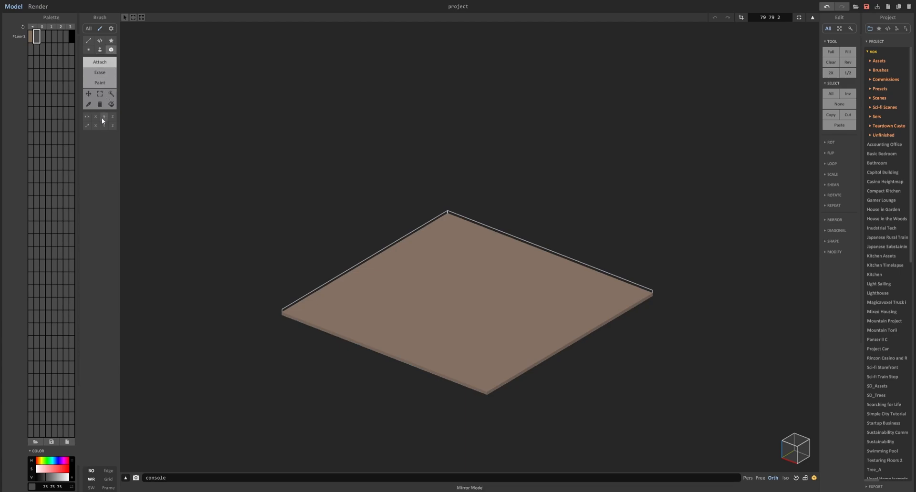
drag(461, 304, 391, 172)
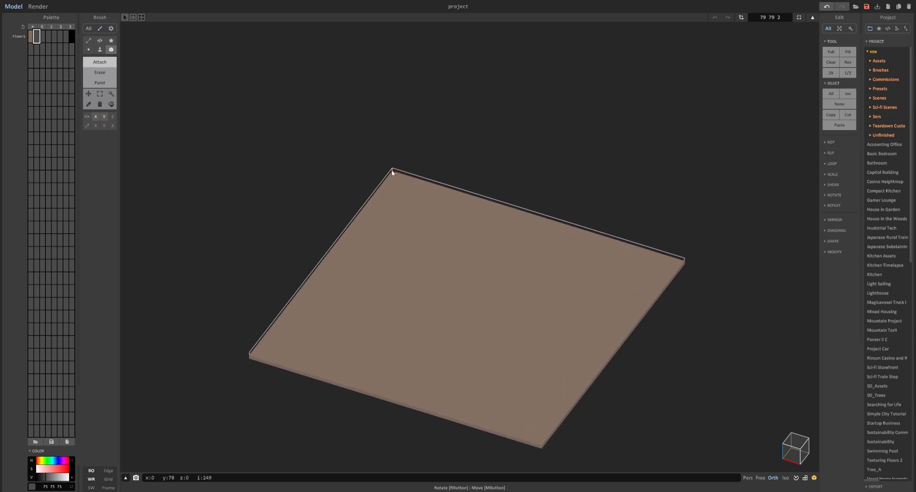
click(393, 172)
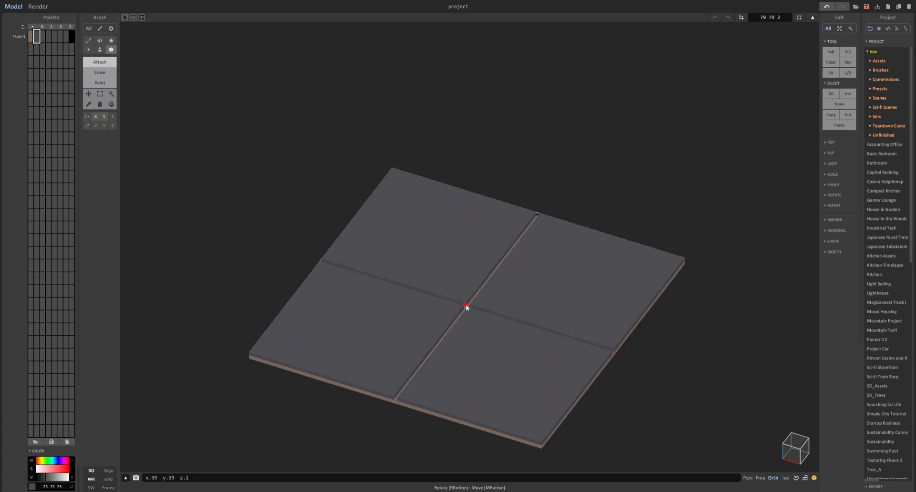
drag(466, 308, 476, 245)
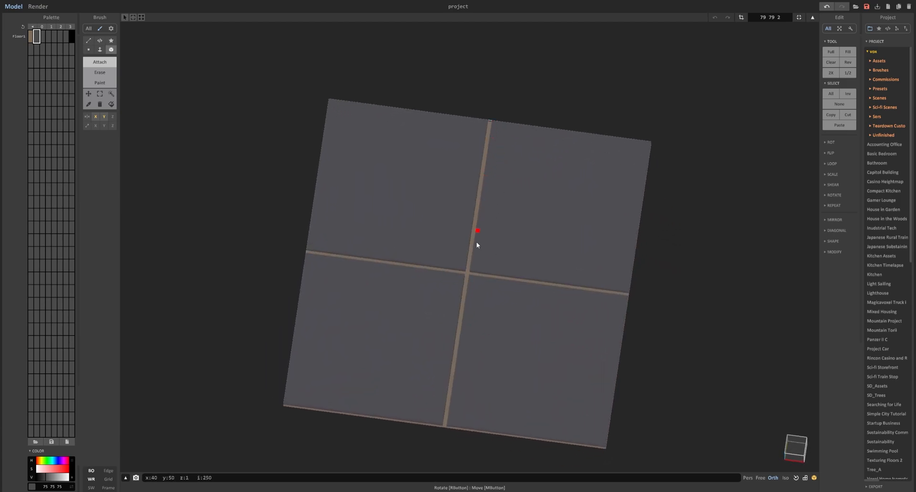
drag(477, 245, 295, 341)
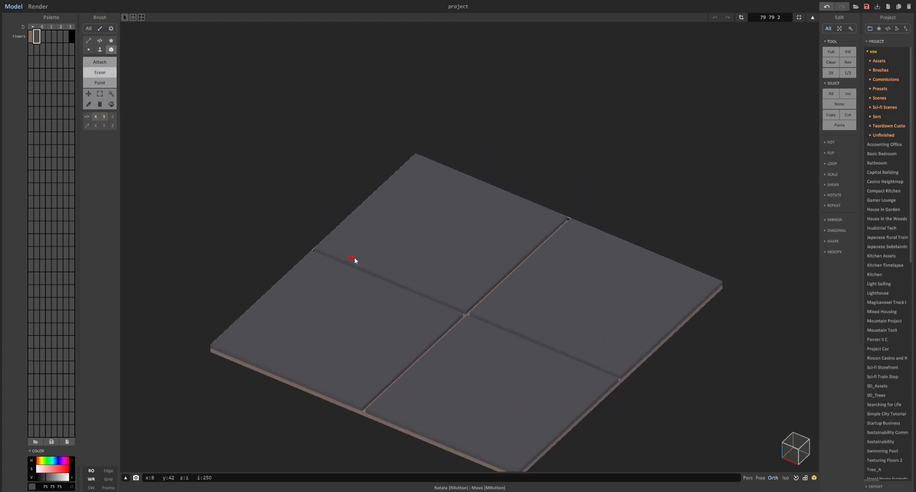
Step: Carve the grooves and inset border along the tile edges
drag(353, 261, 371, 151)
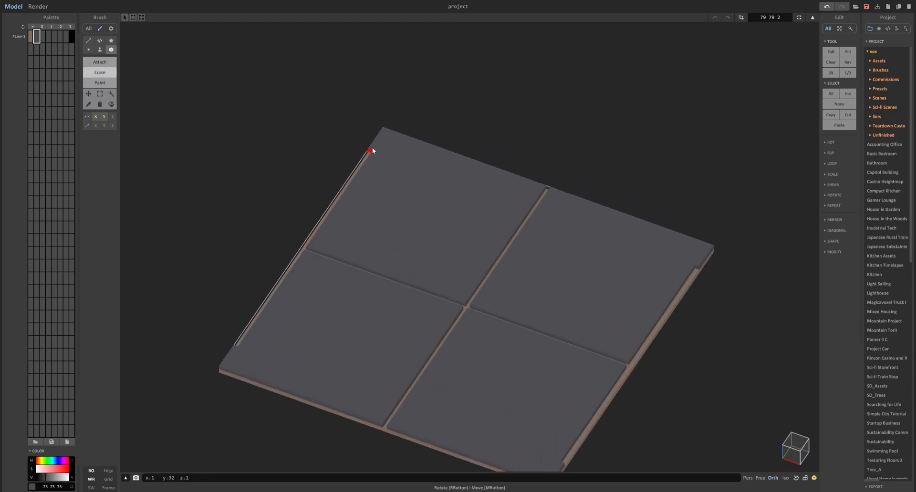
drag(371, 150, 540, 187)
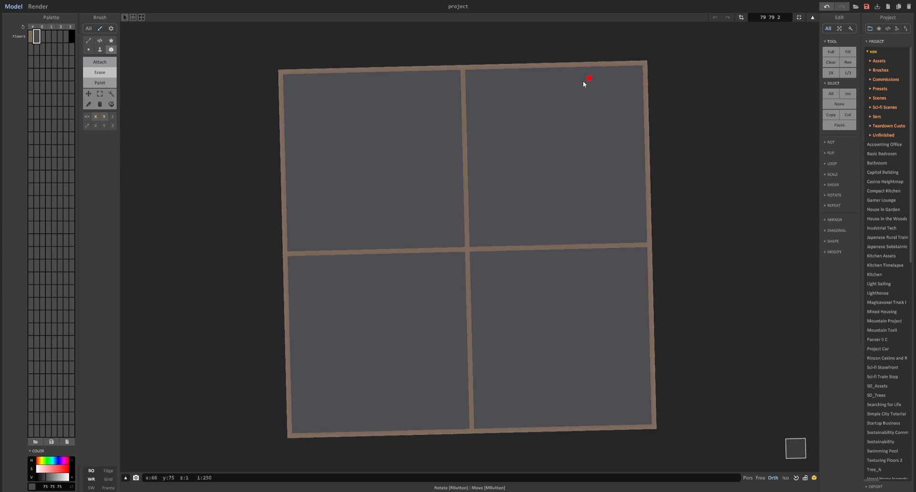
mouse_move(411, 116)
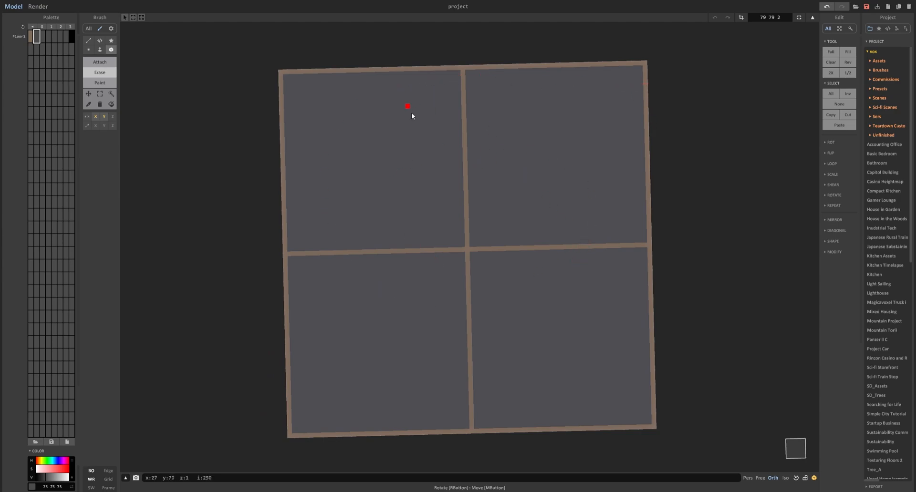
drag(411, 116, 402, 284)
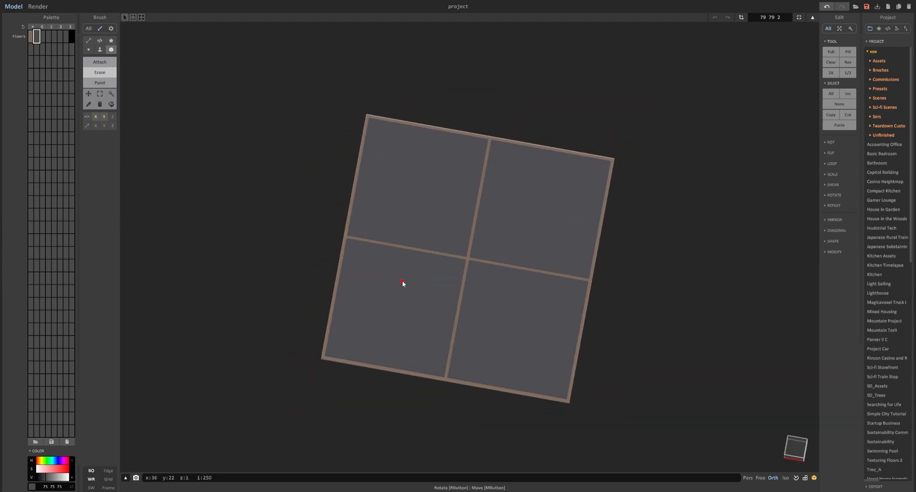
drag(402, 284, 432, 269)
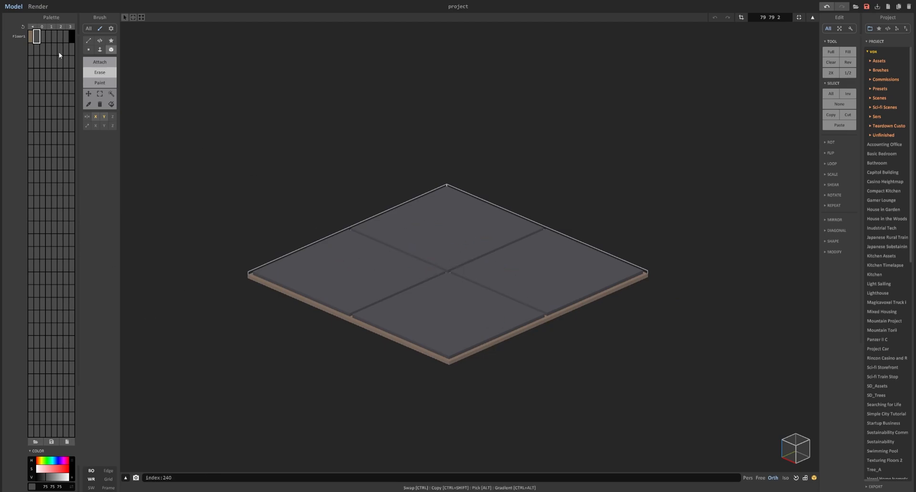
mouse_move(140, 378)
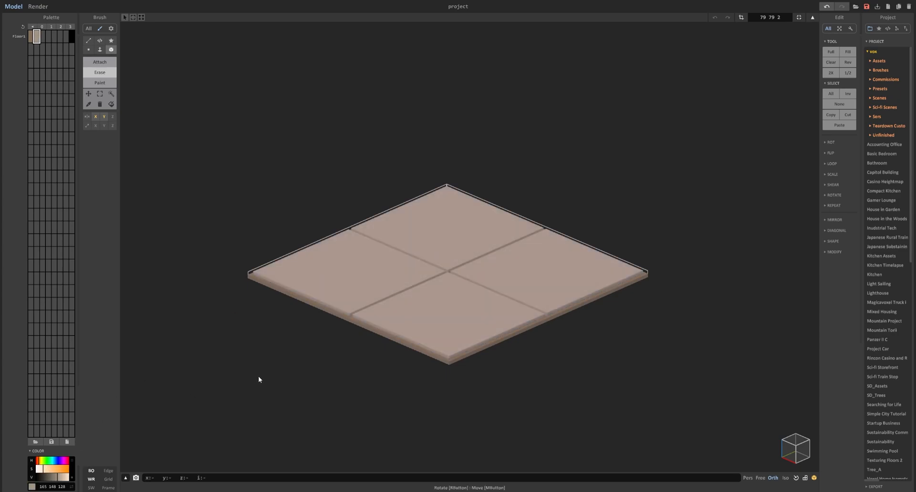
Step: Preview the beige tiled floor in the render view, then return to Model mode
drag(259, 379, 426, 241)
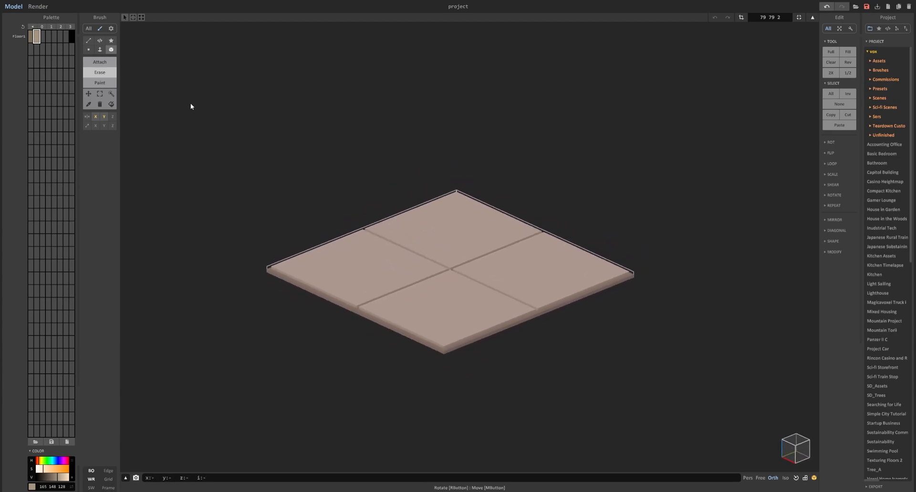
click(37, 6)
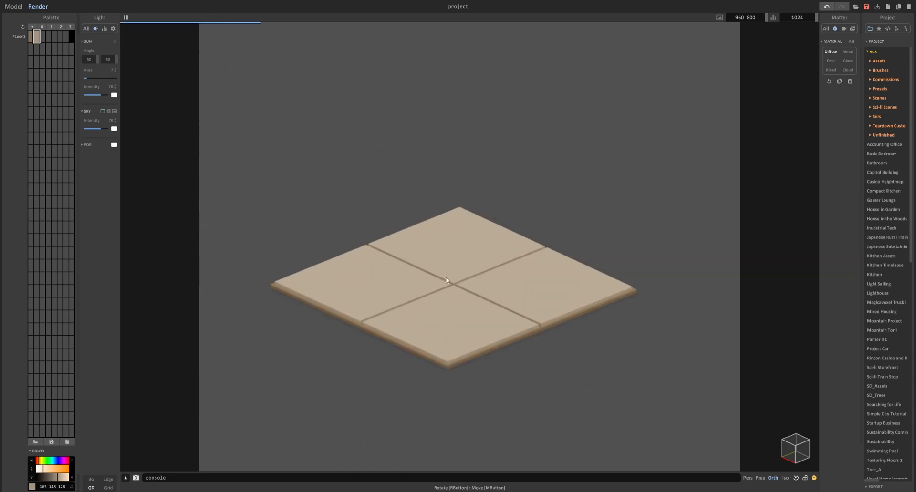
mouse_move(416, 227)
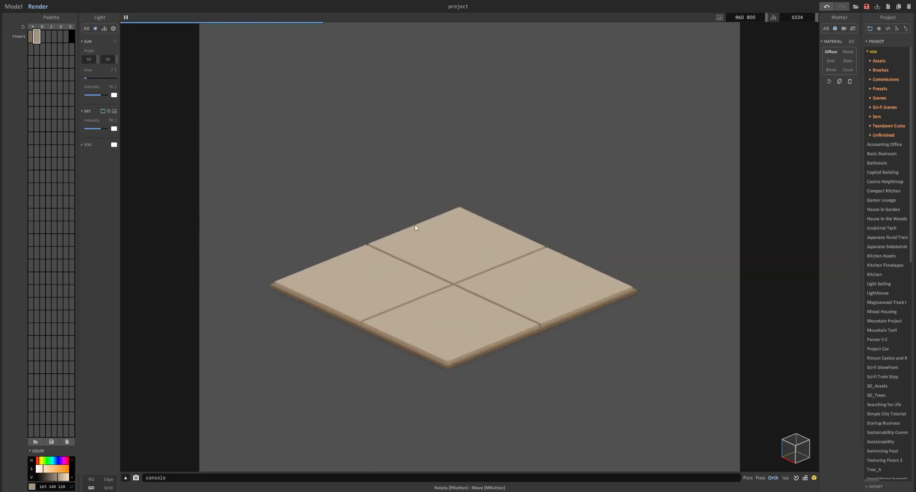
mouse_move(445, 247)
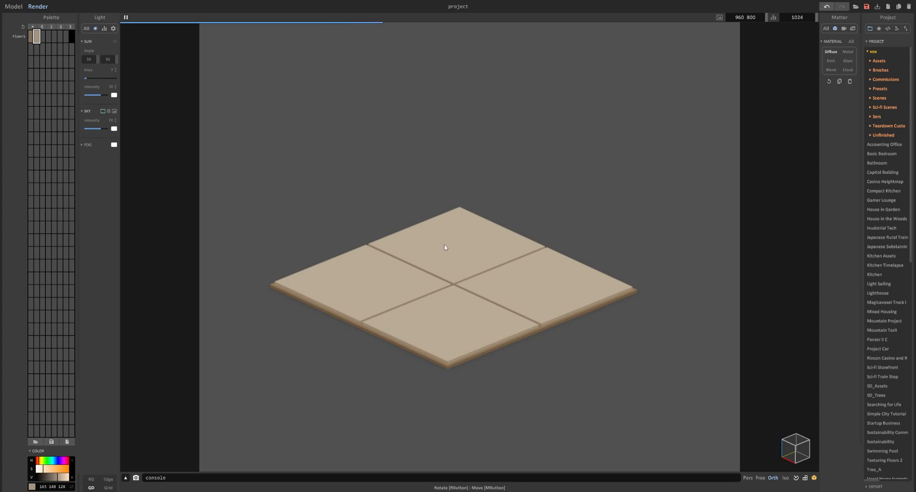
mouse_move(368, 299)
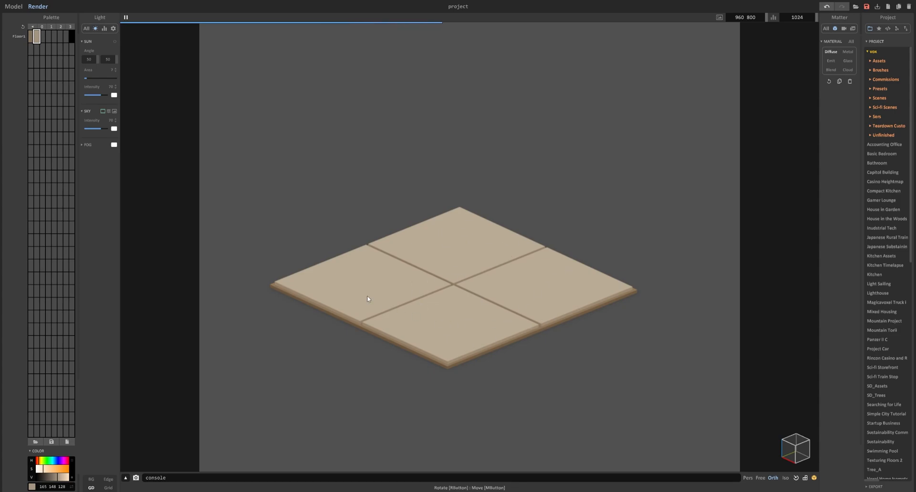
click(13, 6)
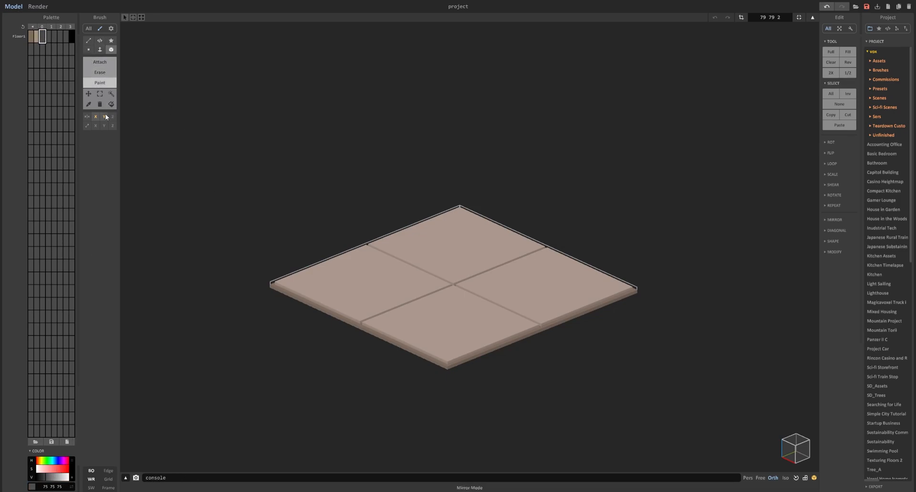
mouse_move(362, 219)
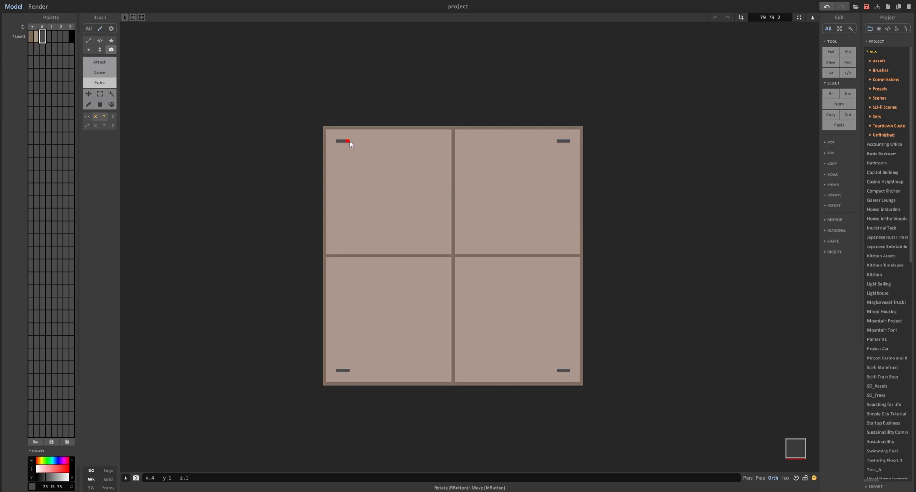
Step: Draw mirrored inset border lines inside each of the four tiles
drag(349, 143, 434, 144)
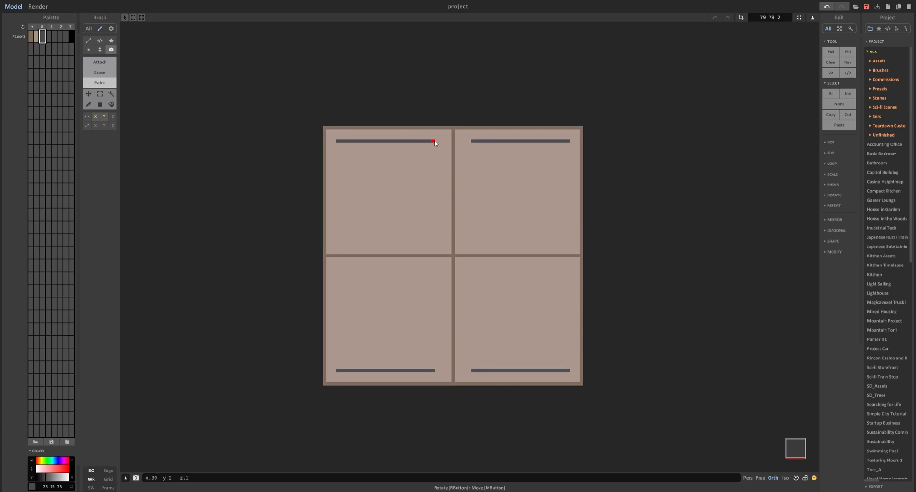
drag(434, 141, 436, 236)
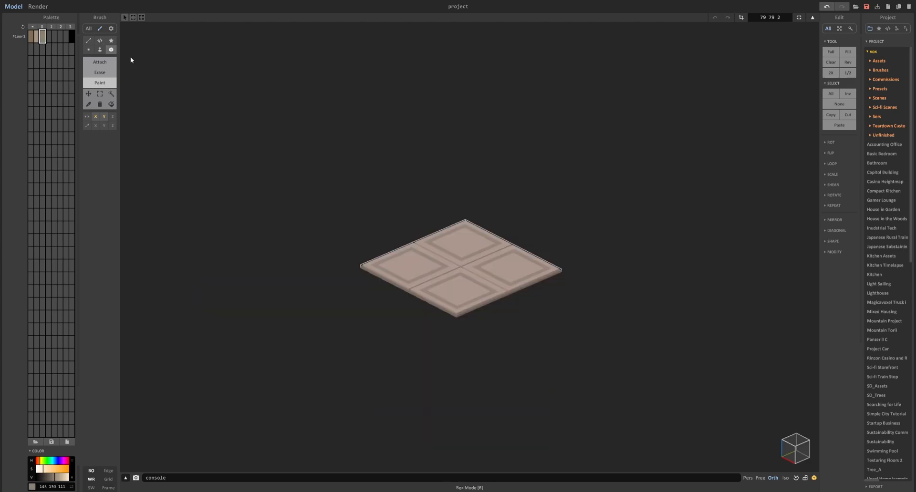
mouse_move(374, 198)
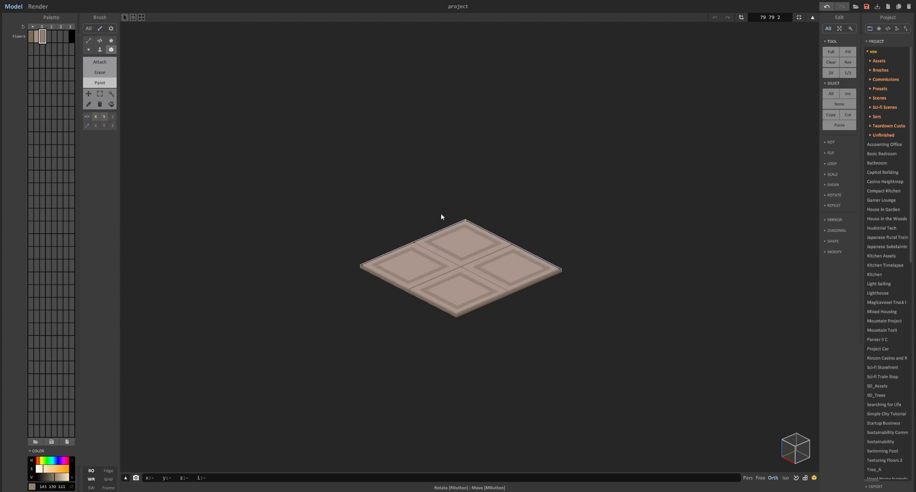
mouse_move(449, 246)
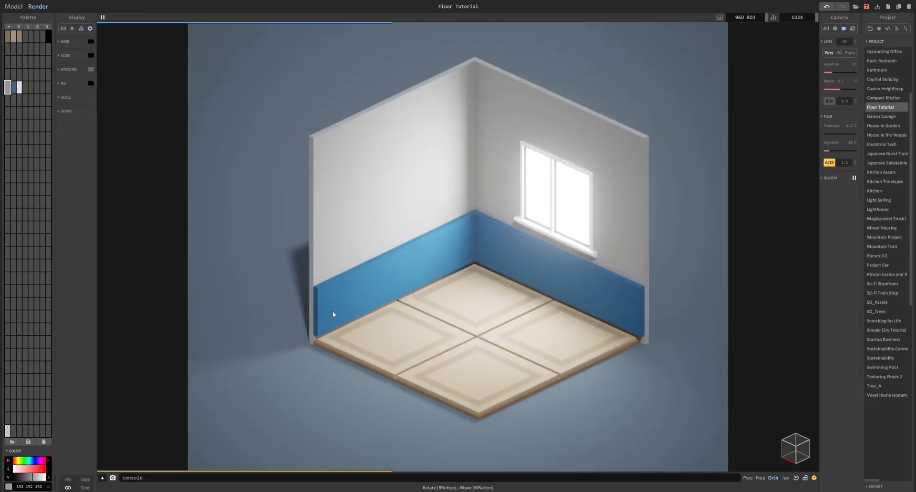
mouse_move(565, 208)
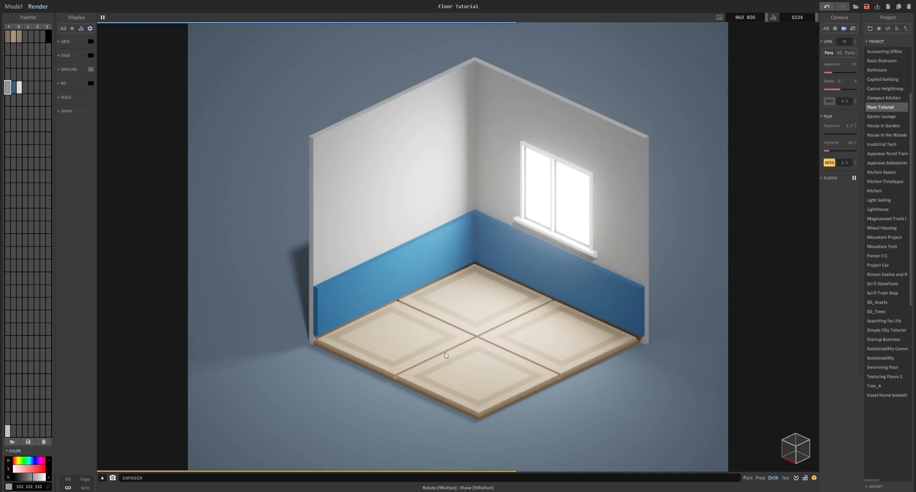
mouse_move(554, 339)
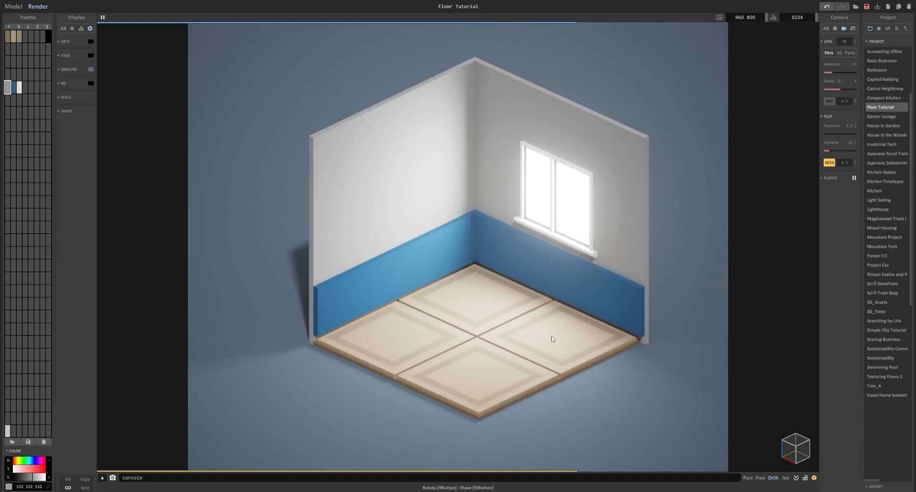
mouse_move(491, 309)
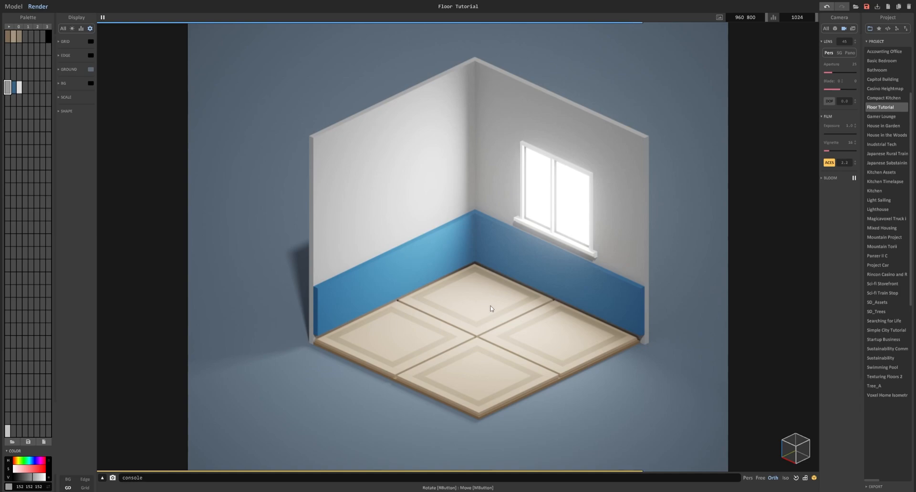
mouse_move(848, 57)
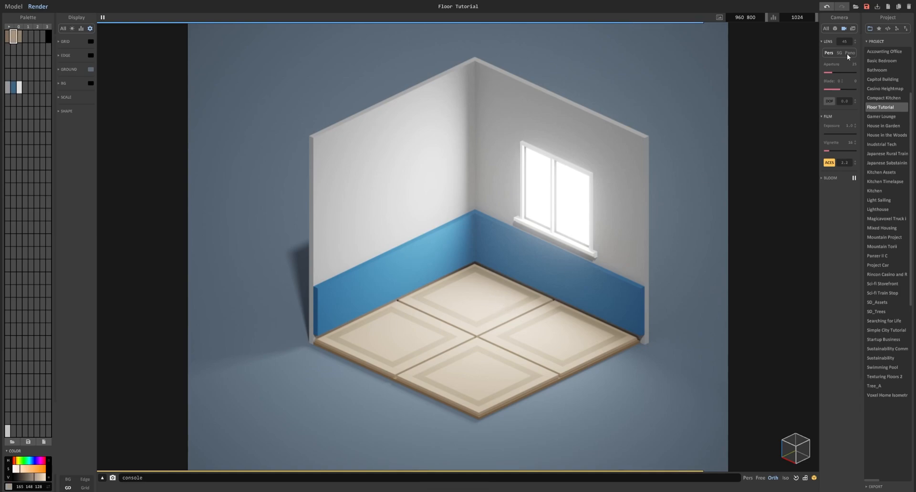
Step: Try the Blend material on the floor, then set it back to Diffuse
click(839, 18)
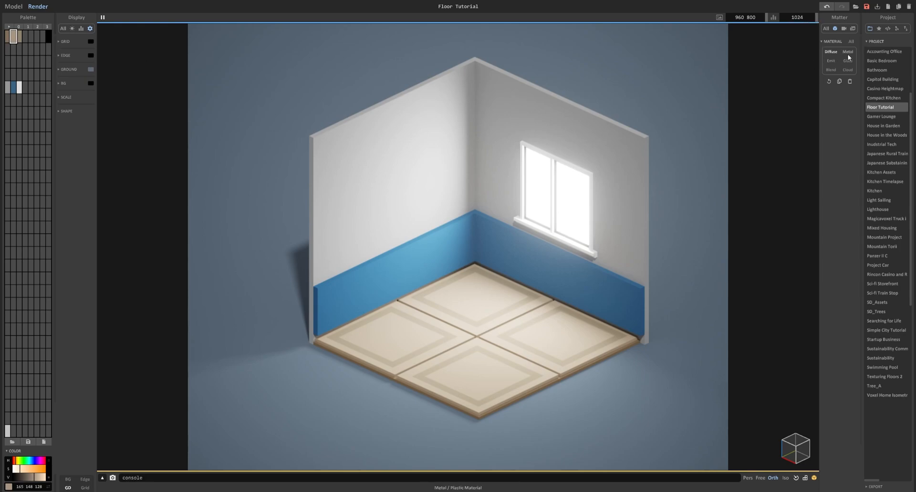
click(830, 70)
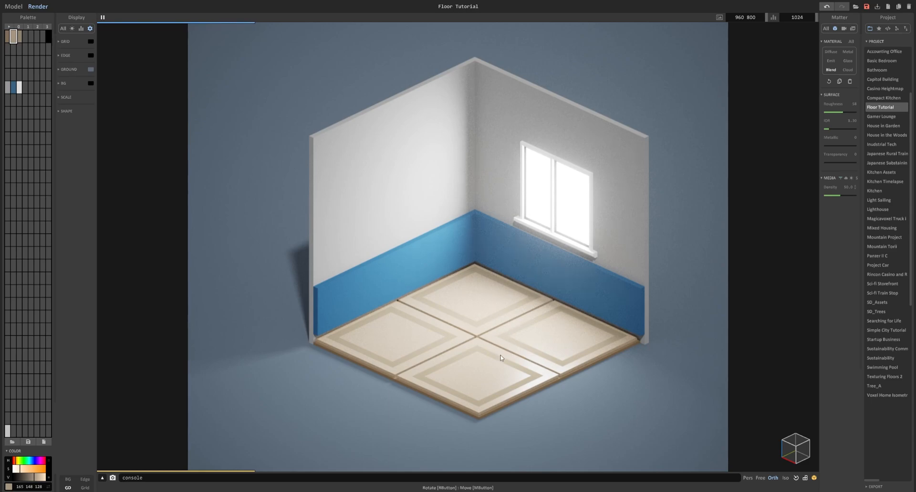
mouse_move(494, 321)
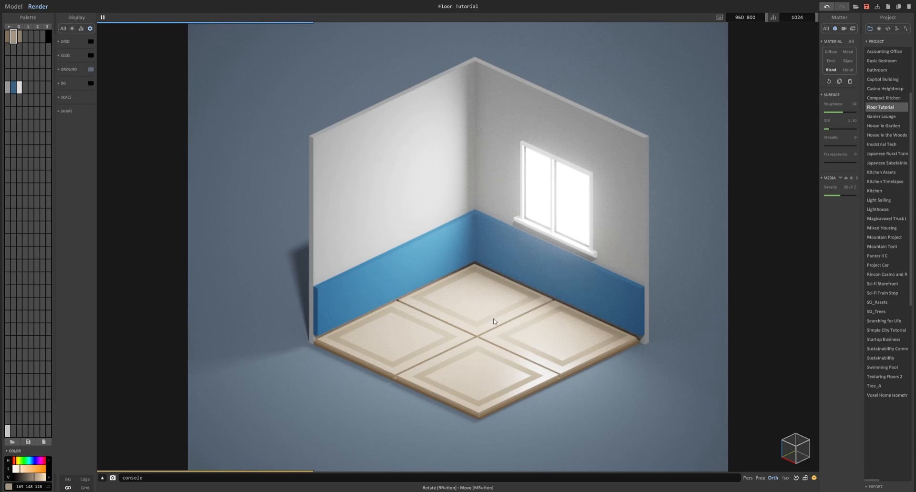
click(830, 52)
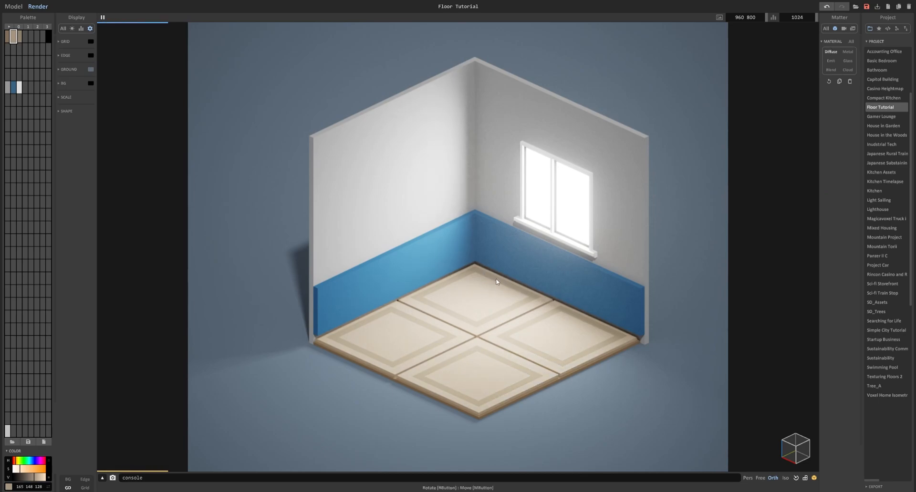
mouse_move(449, 295)
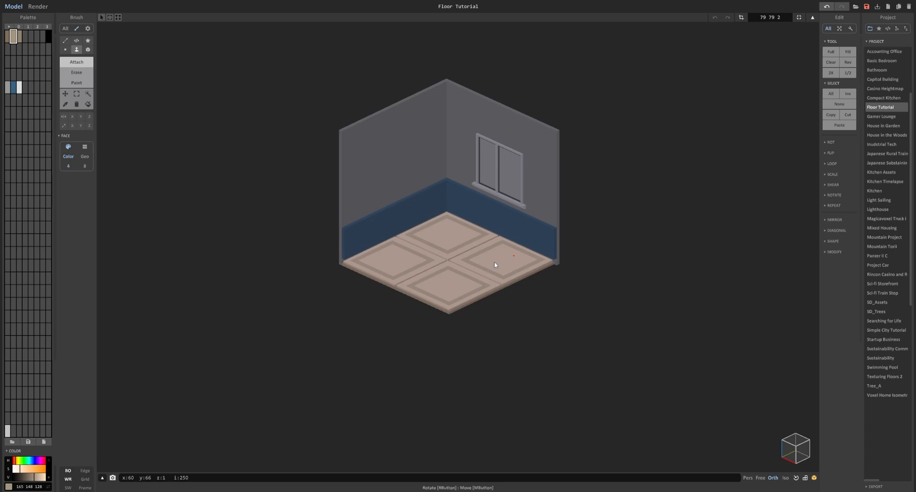
mouse_move(571, 260)
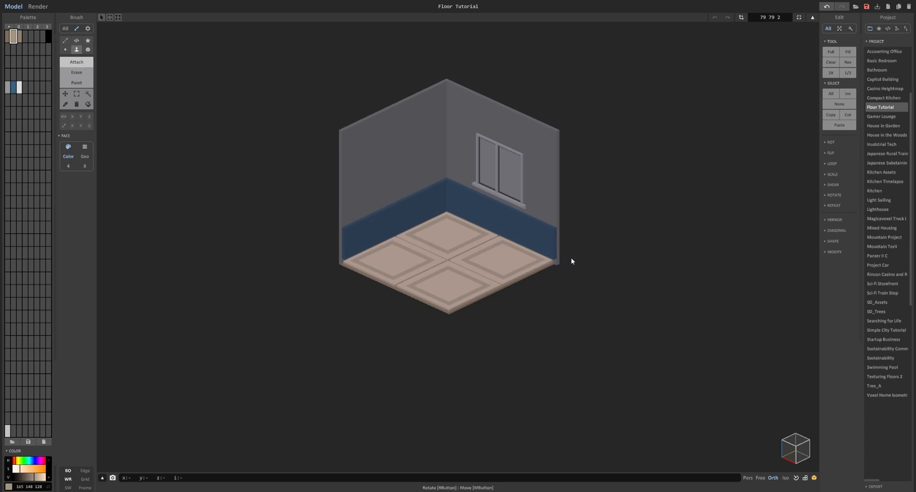
mouse_move(450, 319)
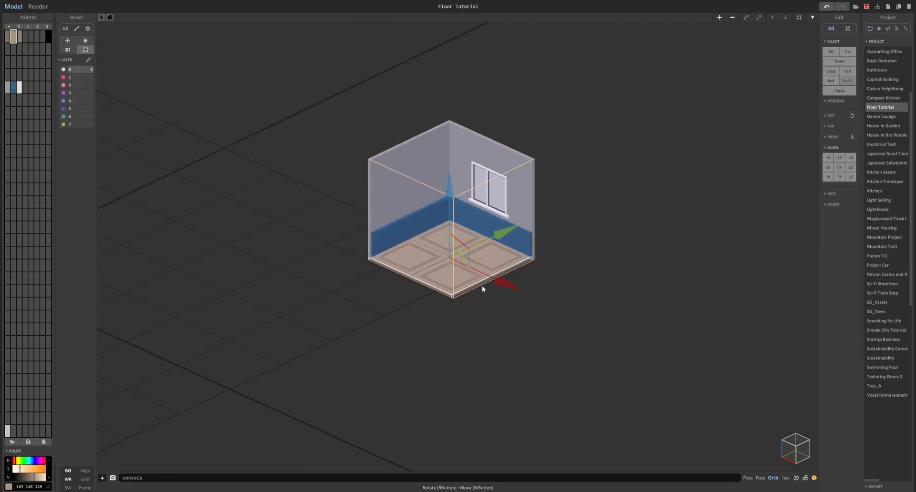
mouse_move(483, 287)
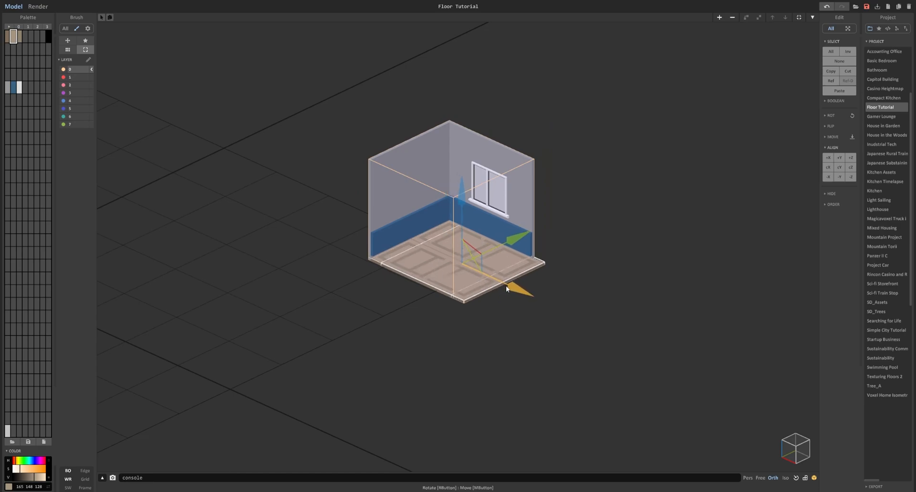
Step: Drag the panelled floor along the red axis so it sits beside the room
drag(507, 289, 561, 304)
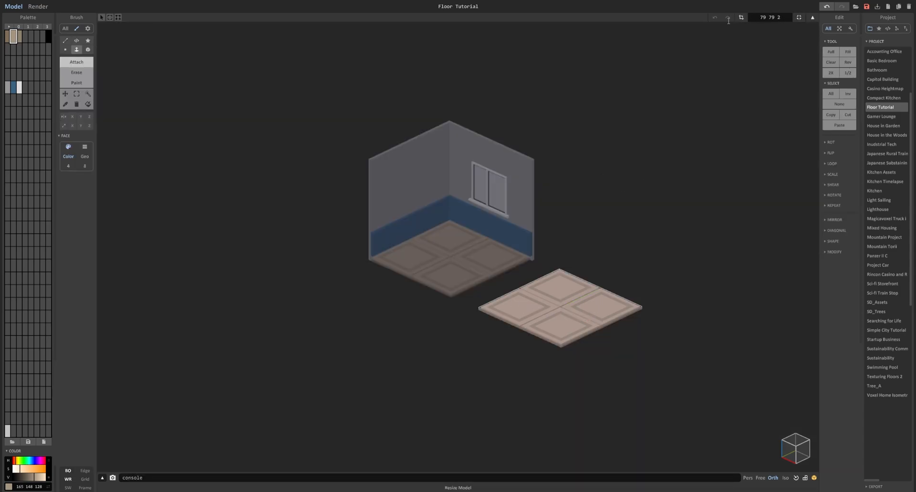
mouse_move(604, 247)
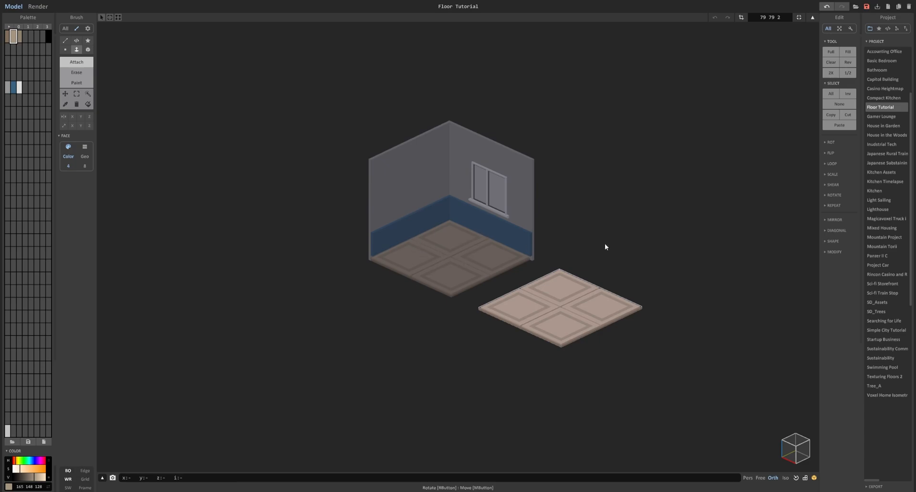
Step: Draw thin voxel strips along the back and right edges of the empty floor
drag(604, 247, 541, 296)
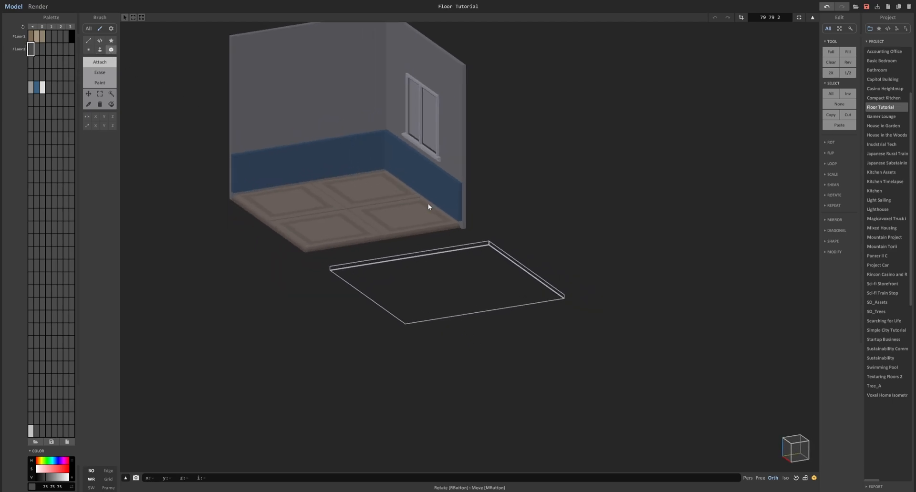
drag(428, 206, 564, 266)
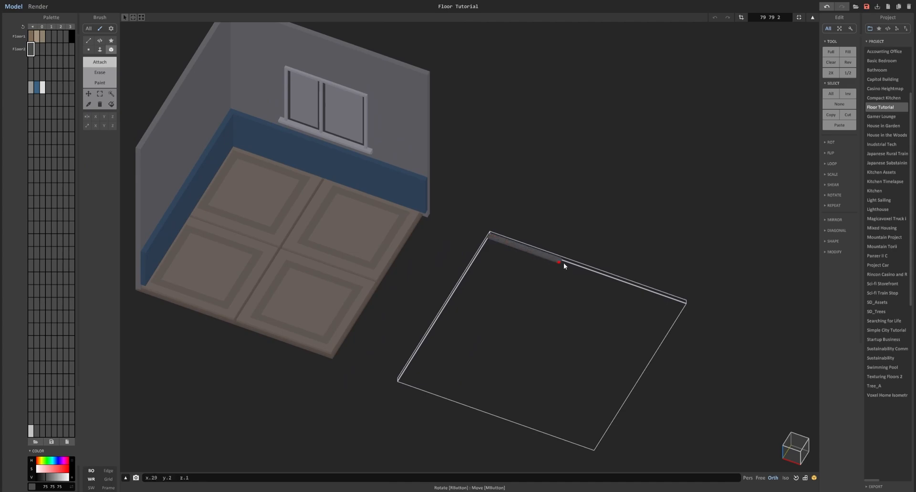
mouse_move(520, 252)
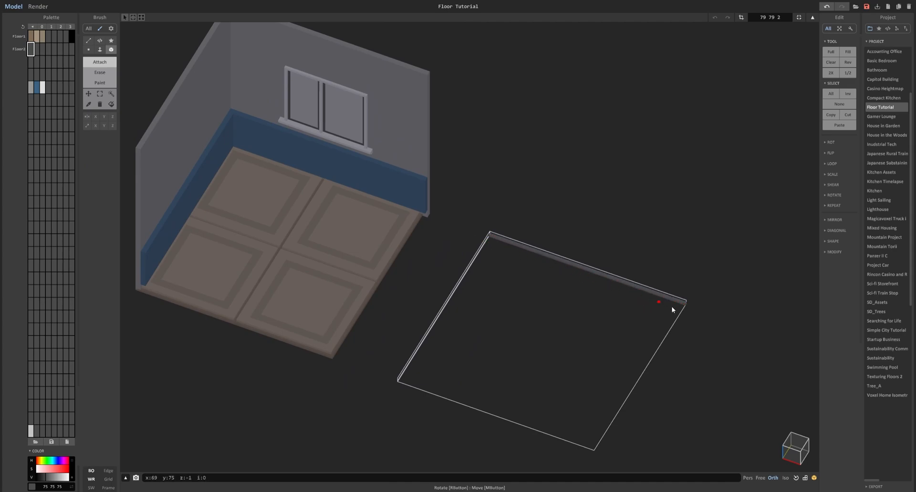
mouse_move(497, 246)
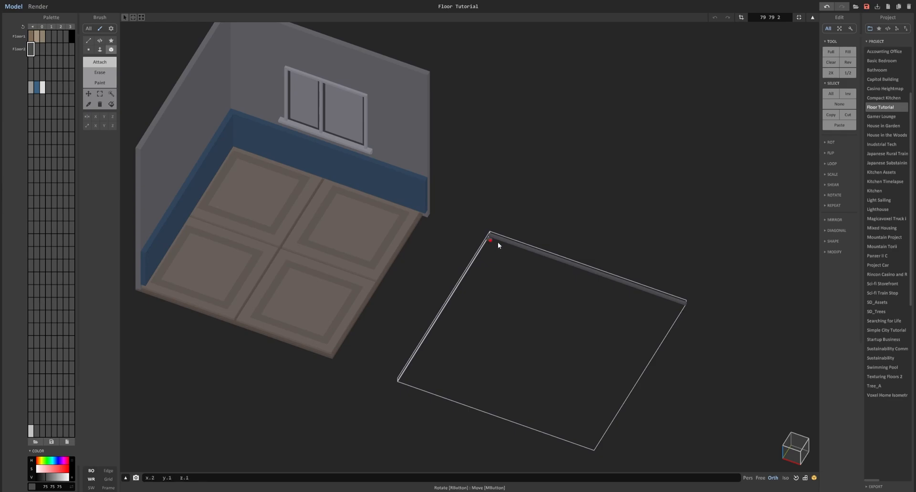
mouse_move(467, 242)
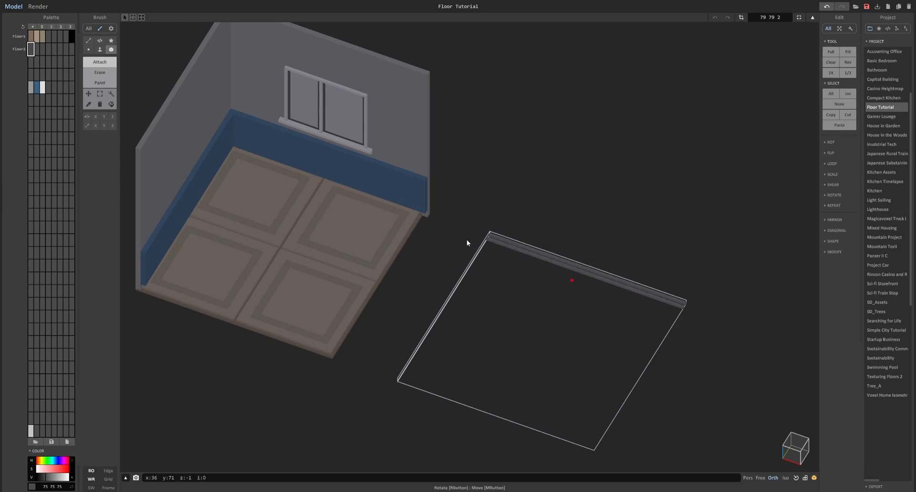
drag(467, 245, 461, 210)
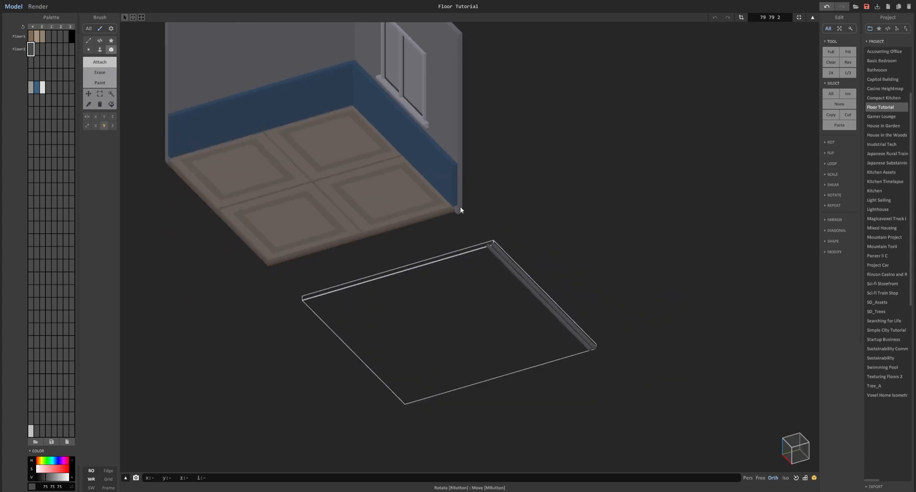
Step: Add another plank strip along the new floor slab
drag(461, 211, 507, 228)
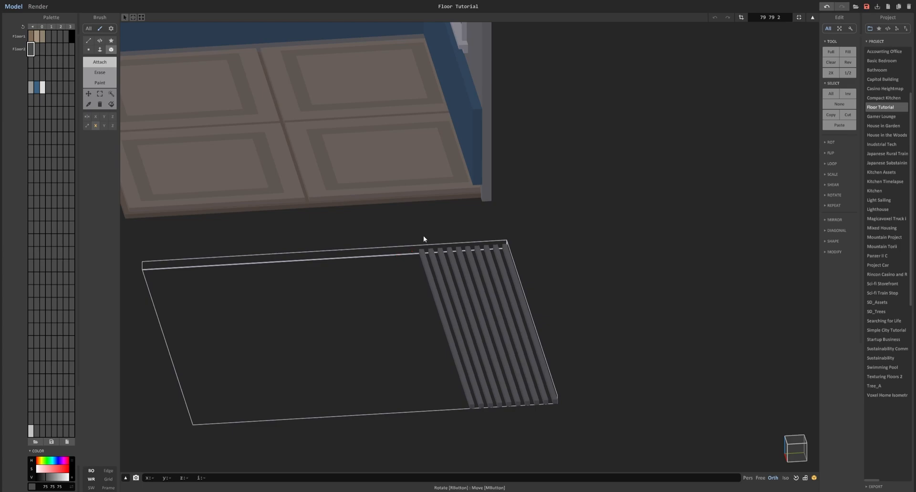
mouse_move(503, 281)
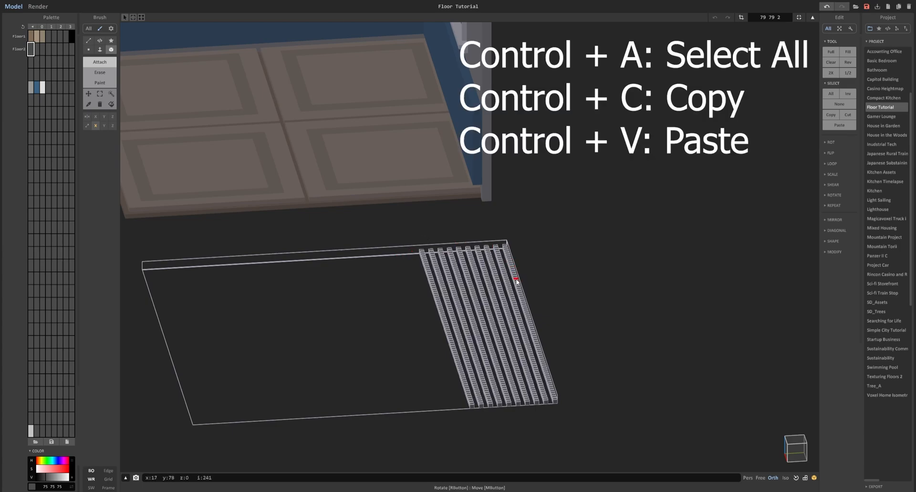
mouse_move(520, 293)
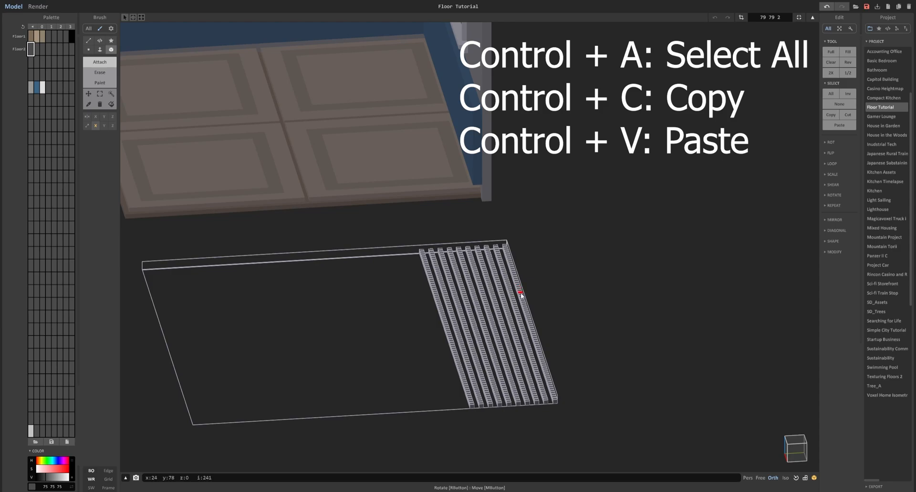
mouse_move(510, 294)
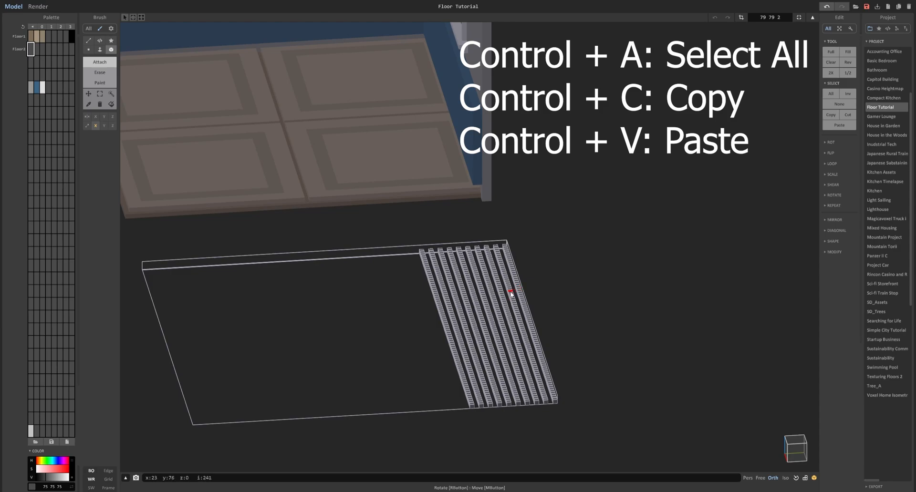
mouse_move(512, 300)
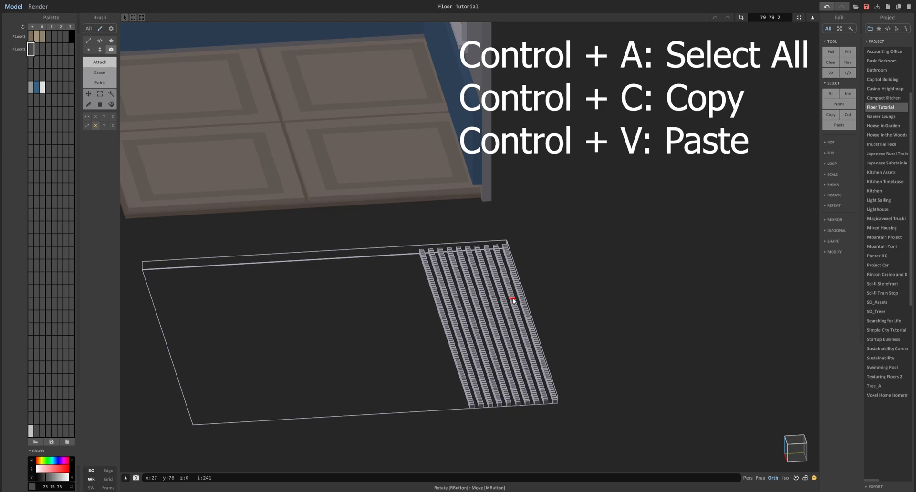
mouse_move(512, 297)
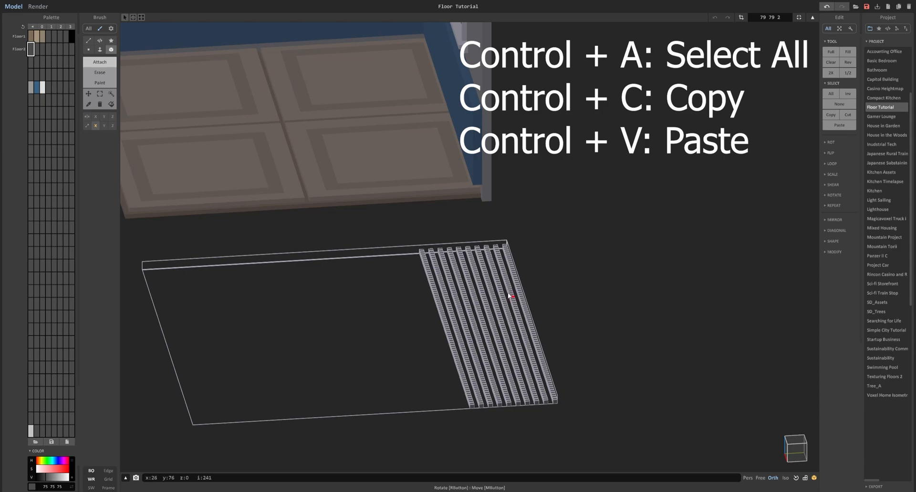
mouse_move(490, 287)
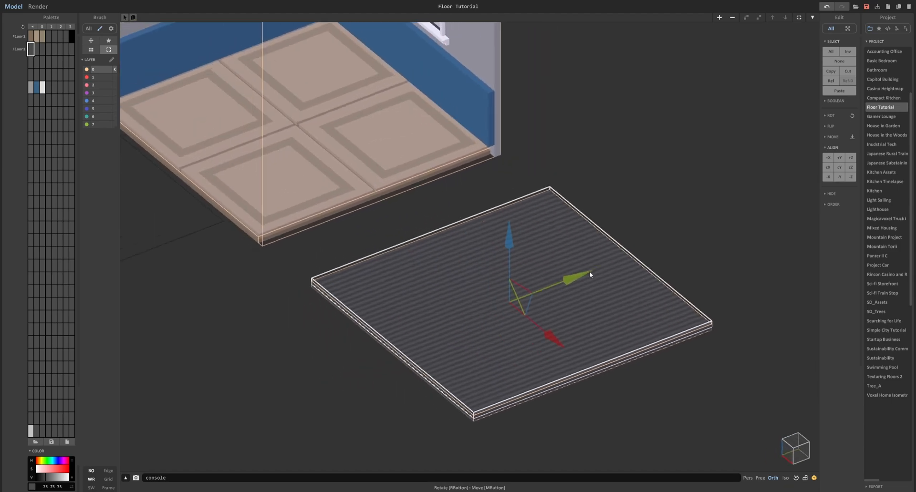
Step: Move the ridged plank floor slab along one axis to a spot beside the tiled room
drag(590, 274, 575, 293)
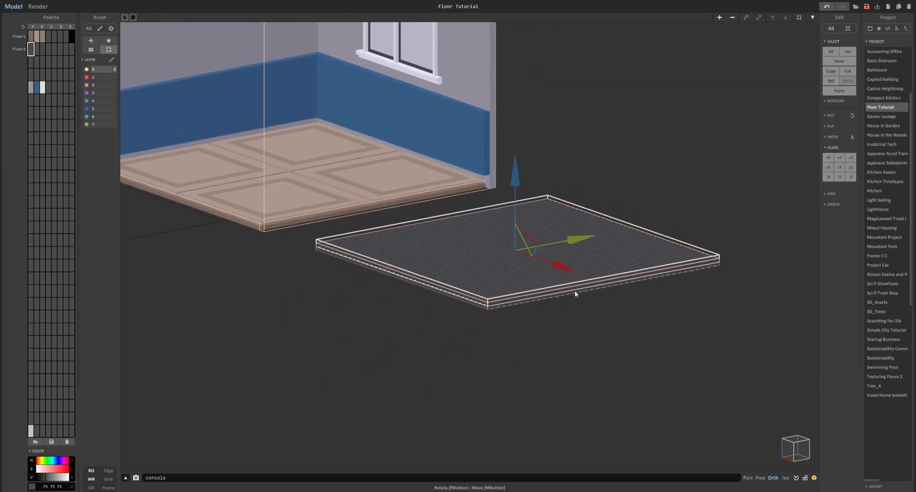
mouse_move(609, 290)
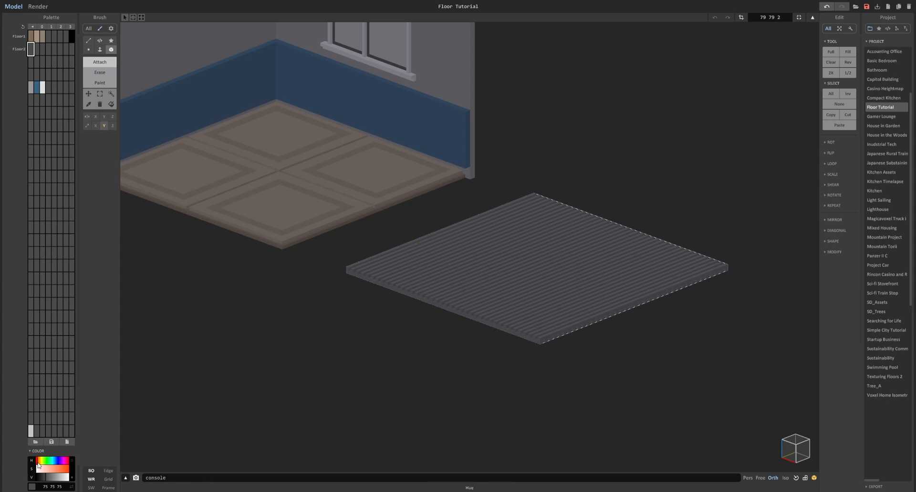
Step: Colour the plank slab a warm reddish-brown, then orbit to an orthographic side view
click(52, 479)
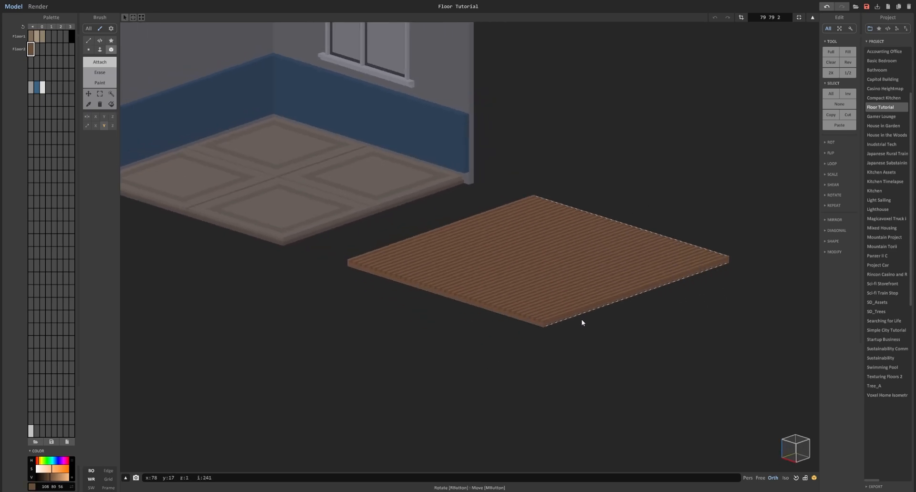
drag(582, 323, 603, 324)
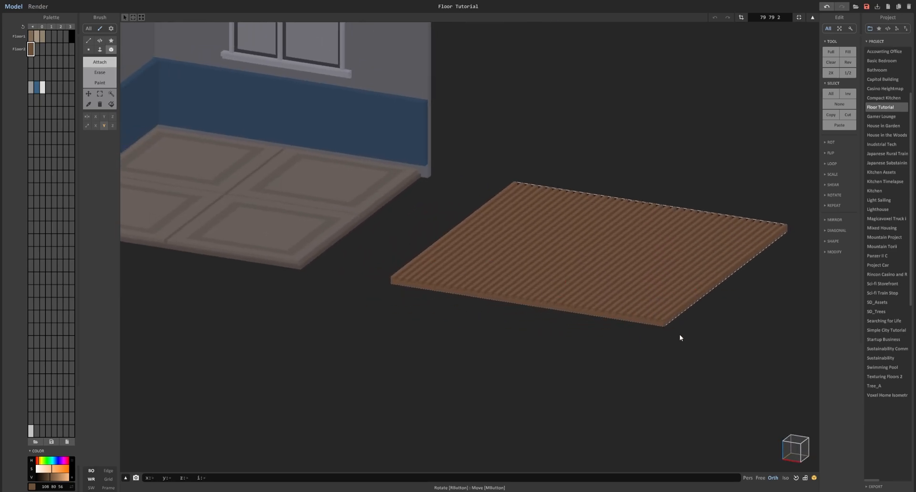
click(772, 478)
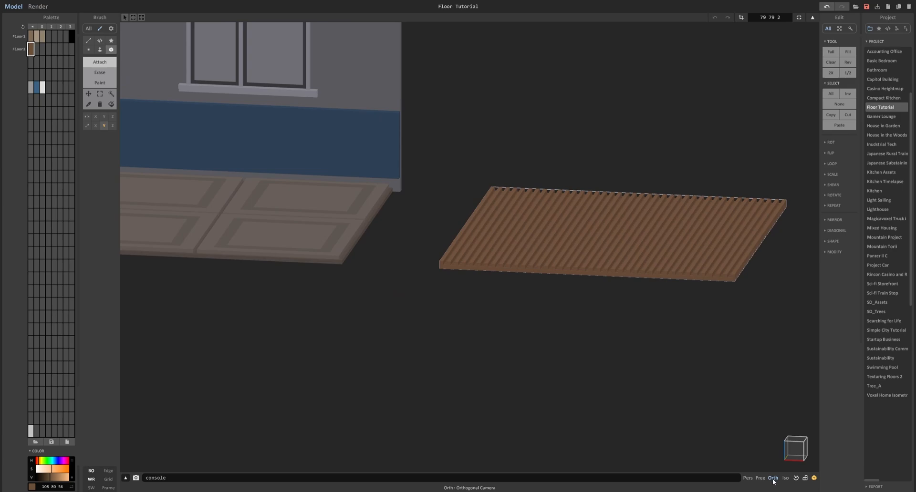
mouse_move(701, 404)
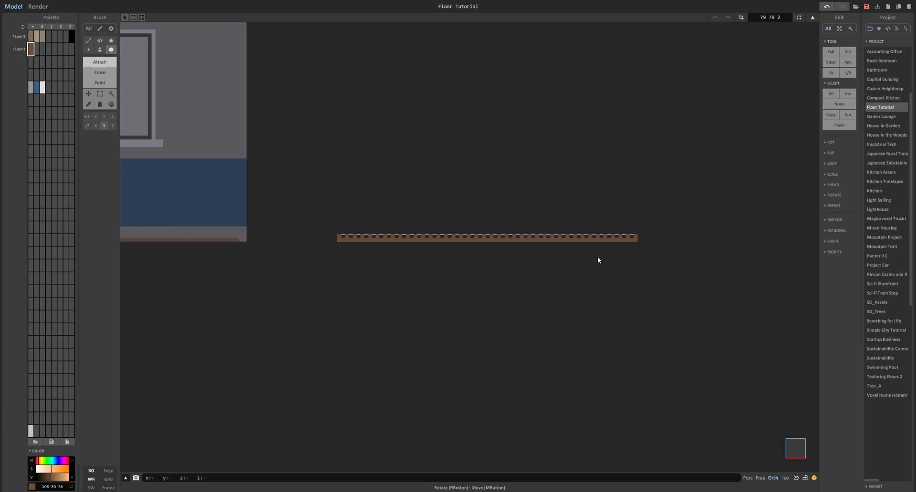
Step: Add lighter and darker brown palette shades and scatter them across the plank boards
click(99, 94)
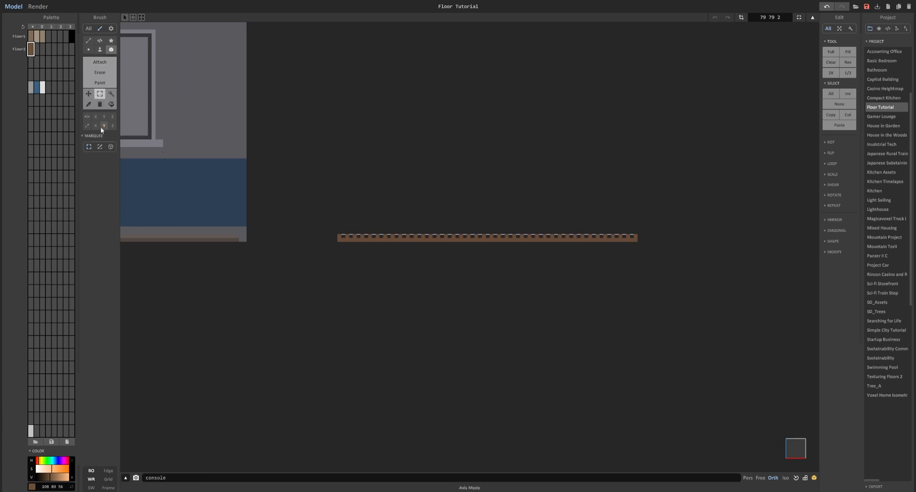
mouse_move(346, 234)
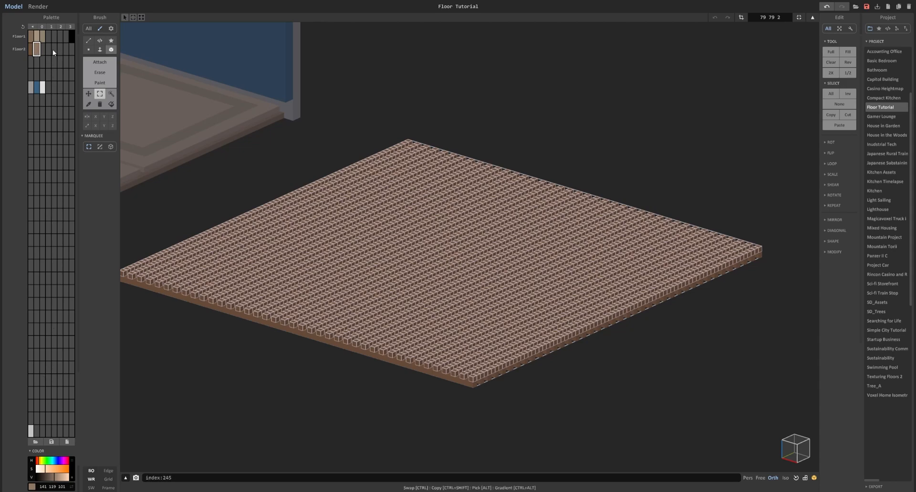
click(42, 463)
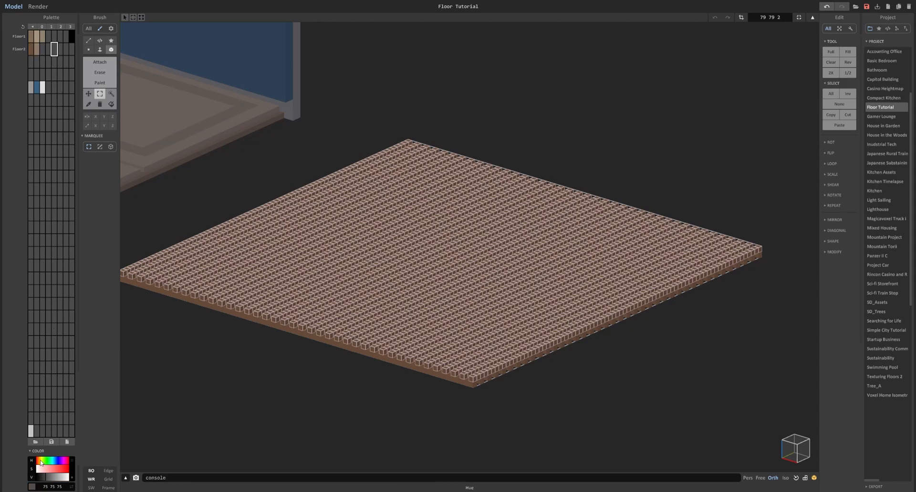
click(53, 473)
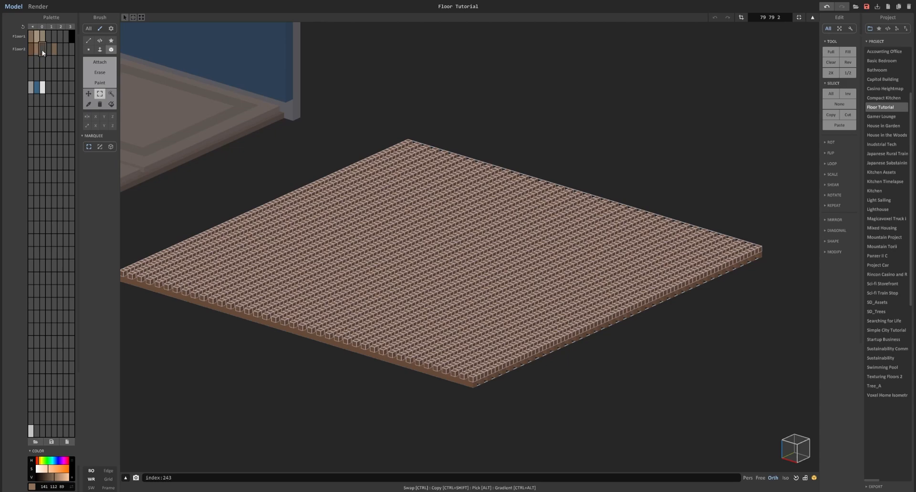
click(54, 48)
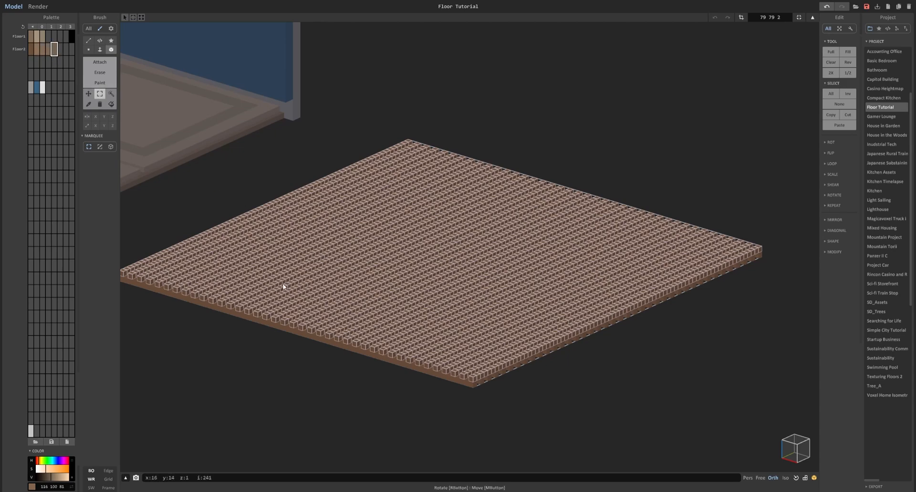
mouse_move(429, 255)
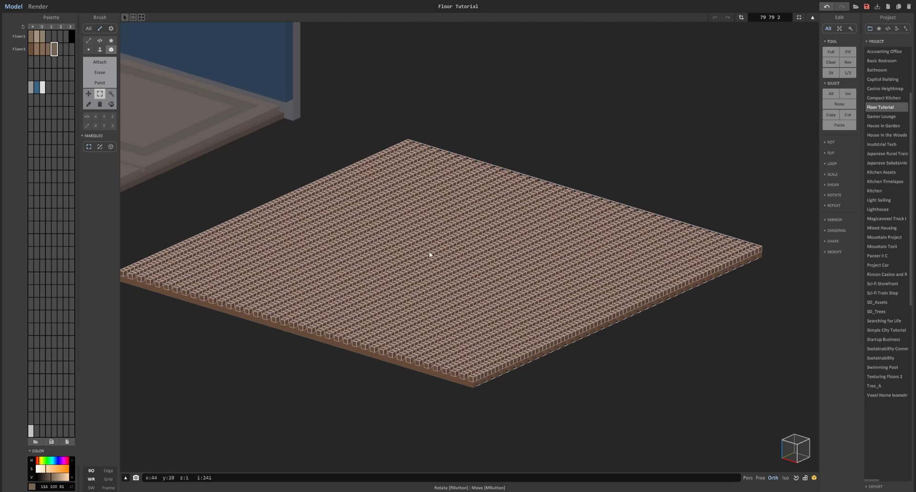
click(42, 49)
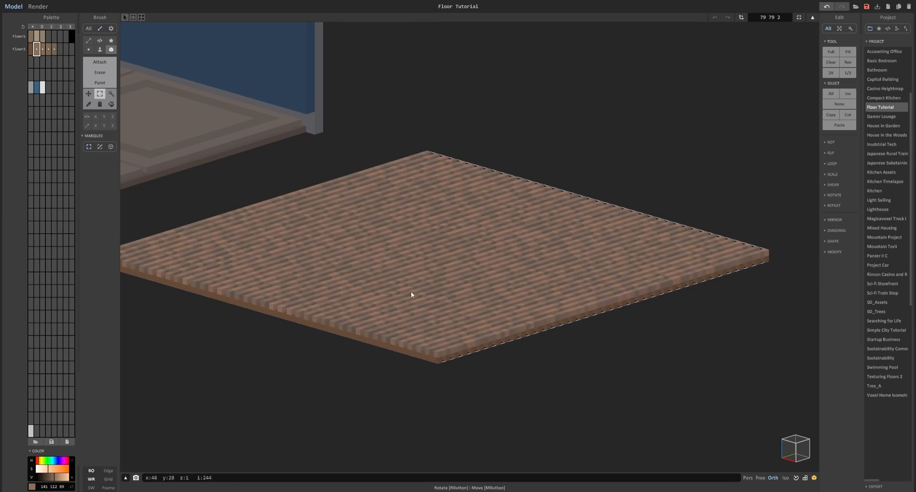
mouse_move(431, 360)
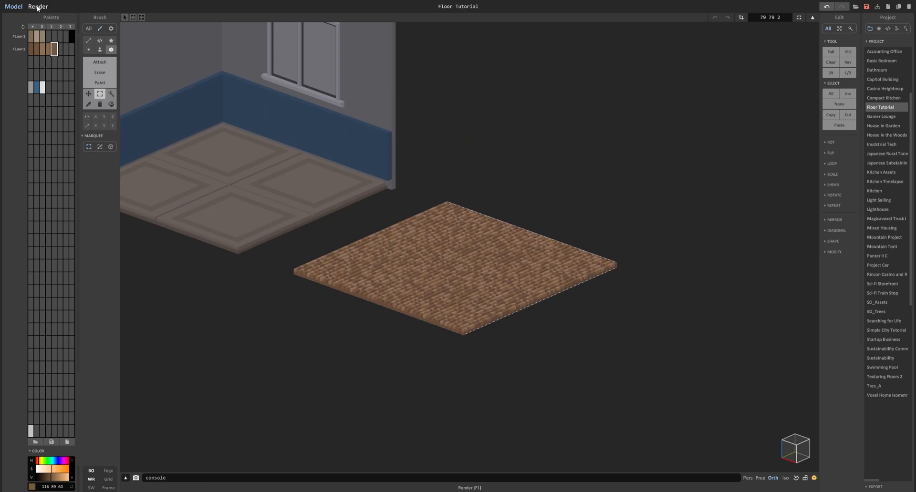
Step: Preview the render, go back to Model, then render the wood floor inside duplicated walls
click(38, 6)
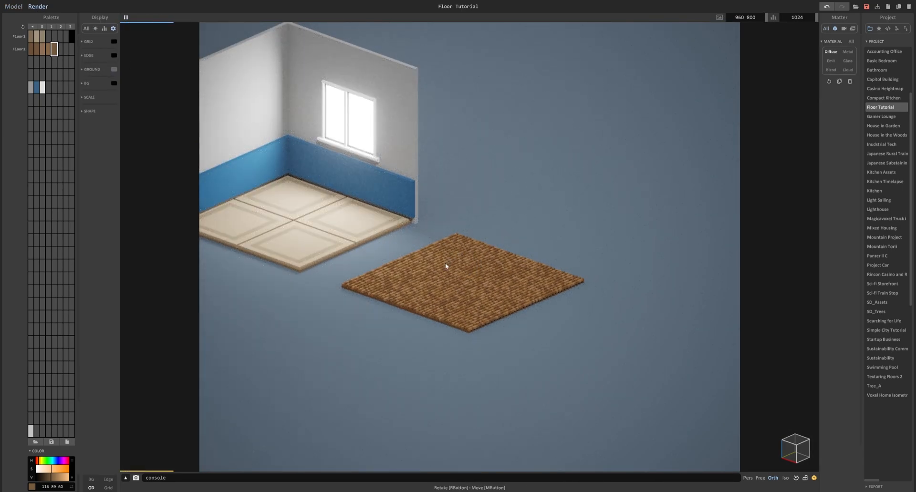
mouse_move(406, 262)
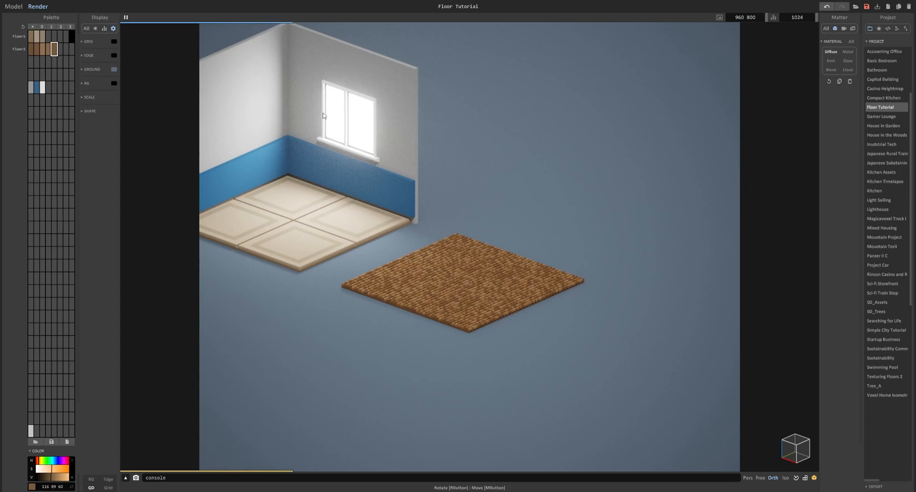
mouse_move(323, 88)
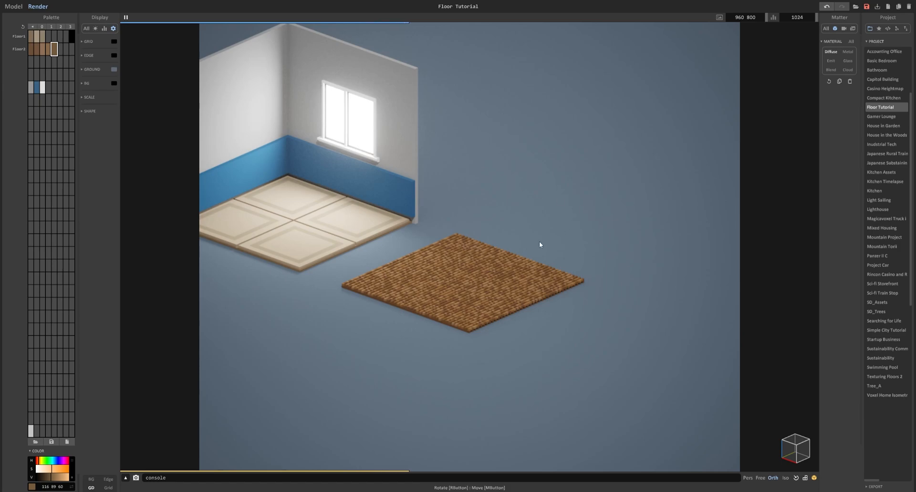
mouse_move(471, 262)
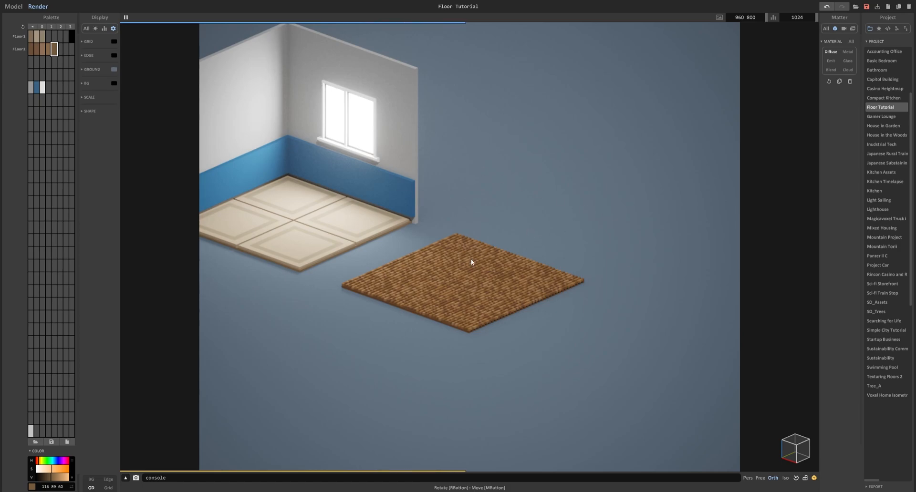
mouse_move(466, 284)
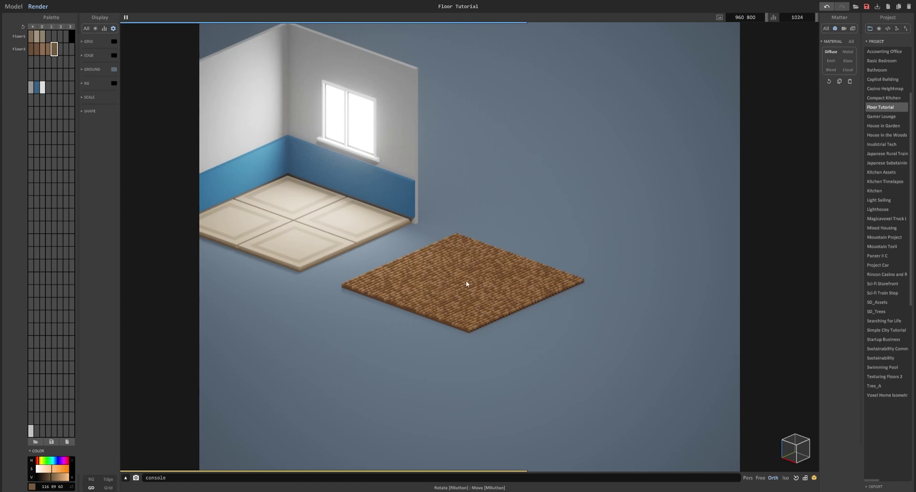
click(13, 6)
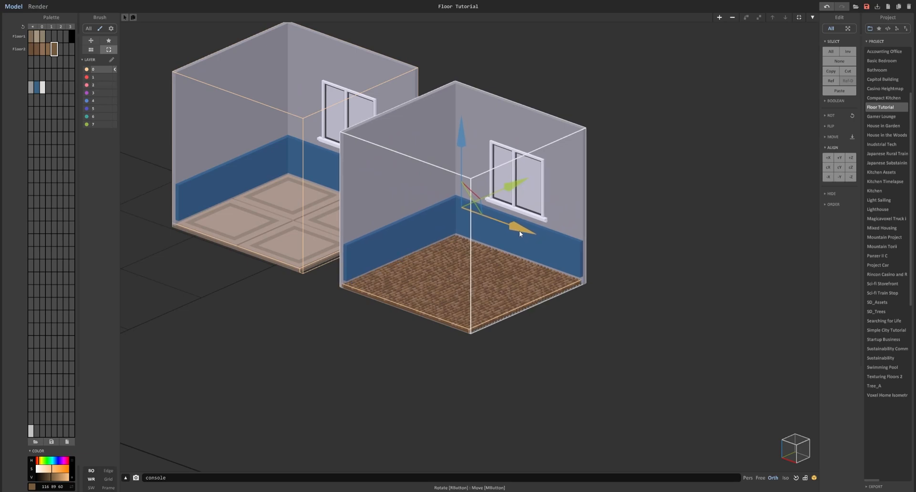
click(37, 6)
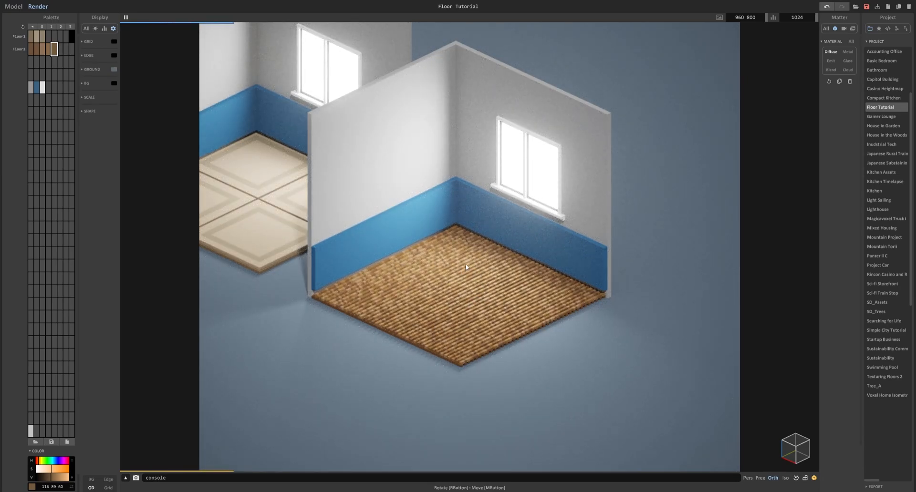
mouse_move(334, 196)
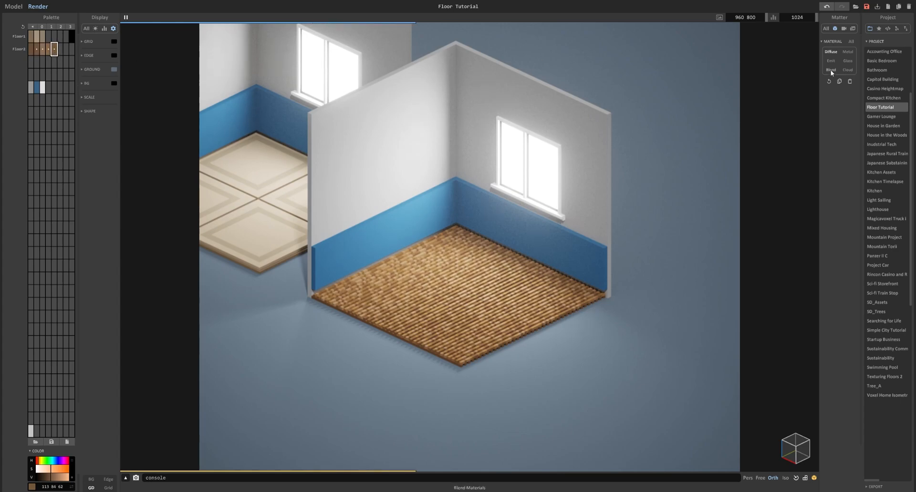
Step: Give the wood colours a glossy Blend material, then go back to Model mode
click(830, 70)
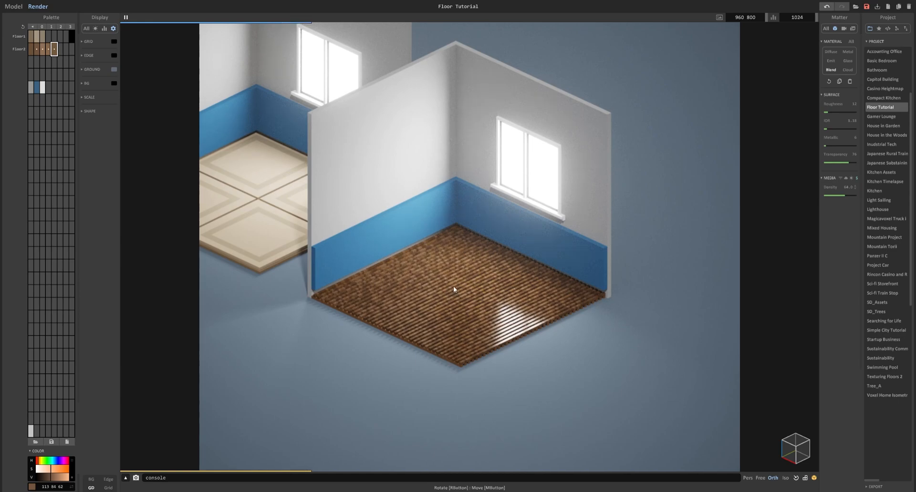
mouse_move(447, 282)
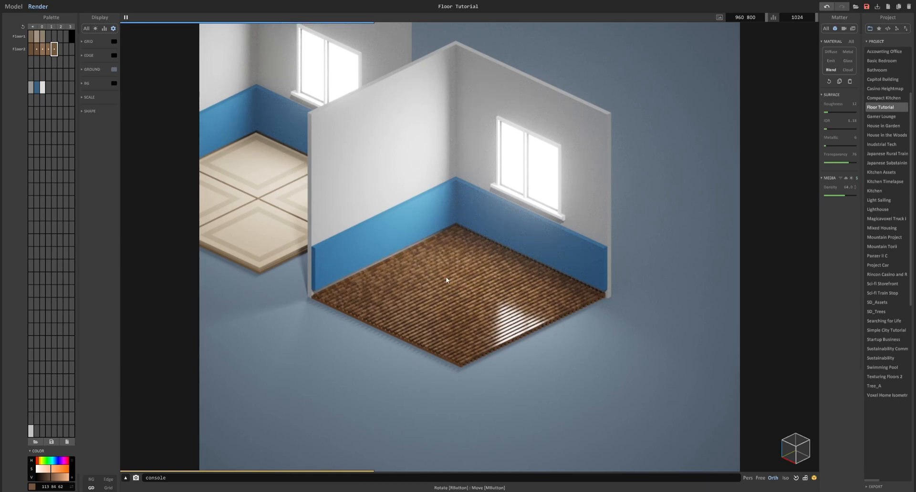
mouse_move(448, 298)
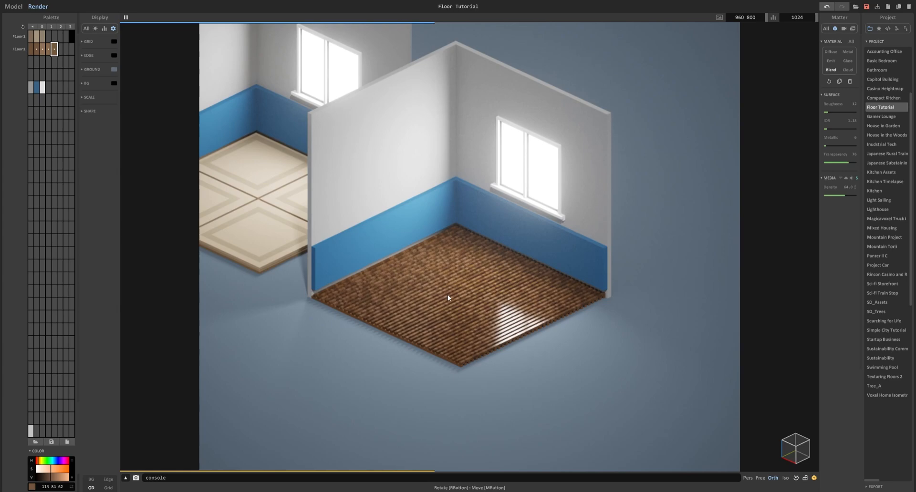
click(13, 6)
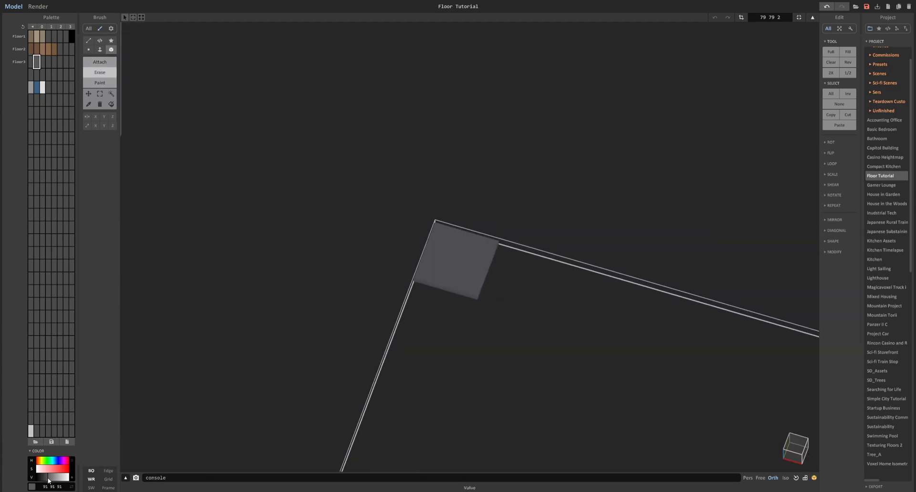
mouse_move(453, 214)
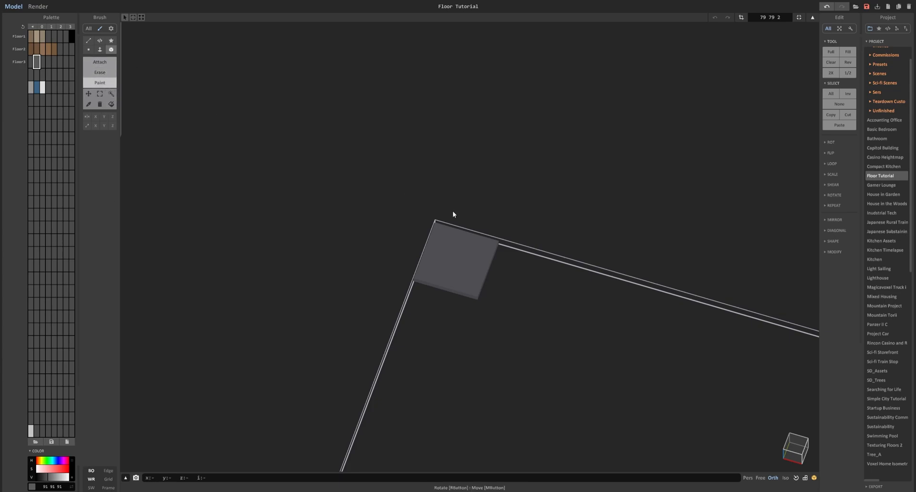
mouse_move(485, 264)
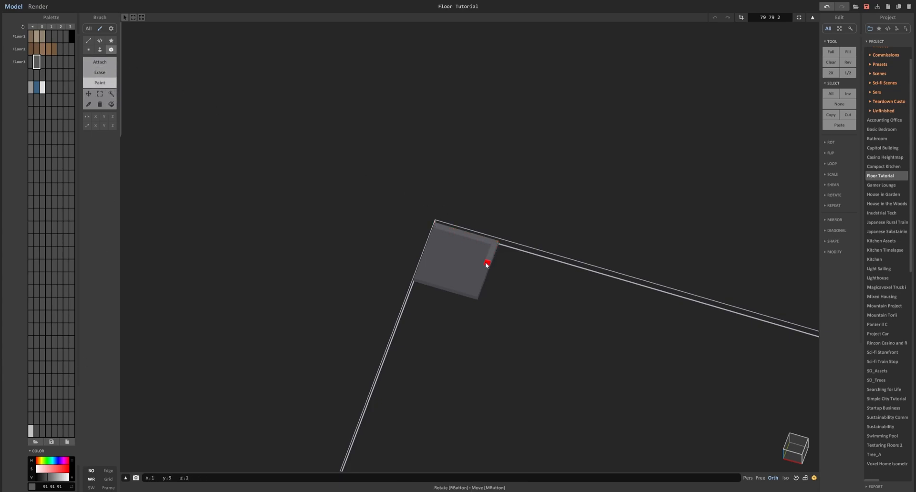
mouse_move(450, 294)
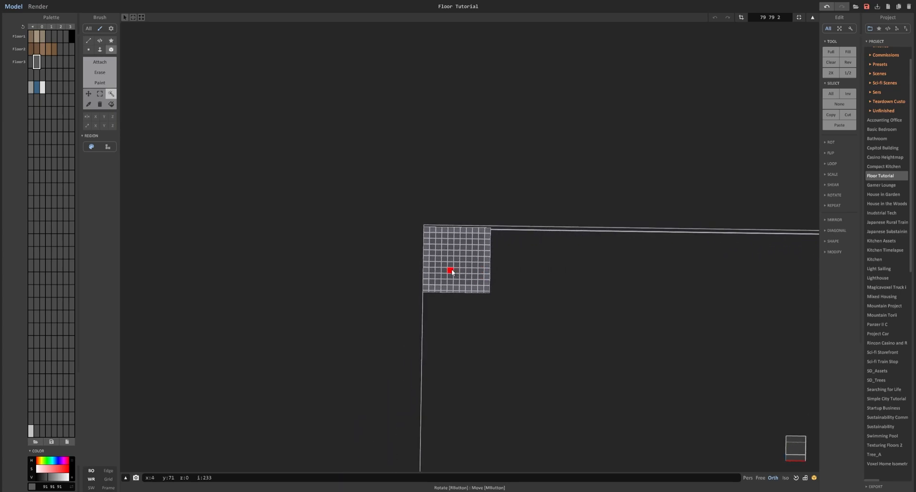
Step: Place a copy of the square panel tile further right along the floor edge
drag(450, 272, 573, 269)
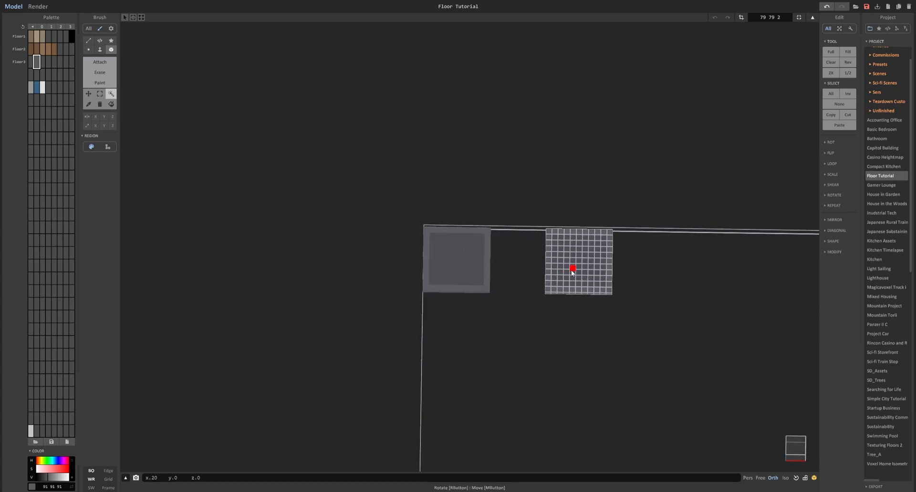
mouse_move(584, 273)
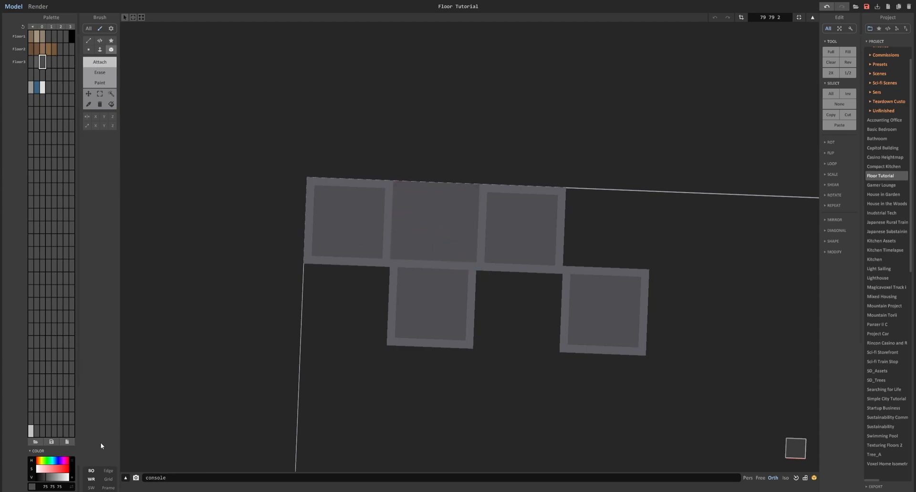
Step: Lighten the plain tiles and copy tile rows to tile the entire floor in light/dark squares
click(50, 477)
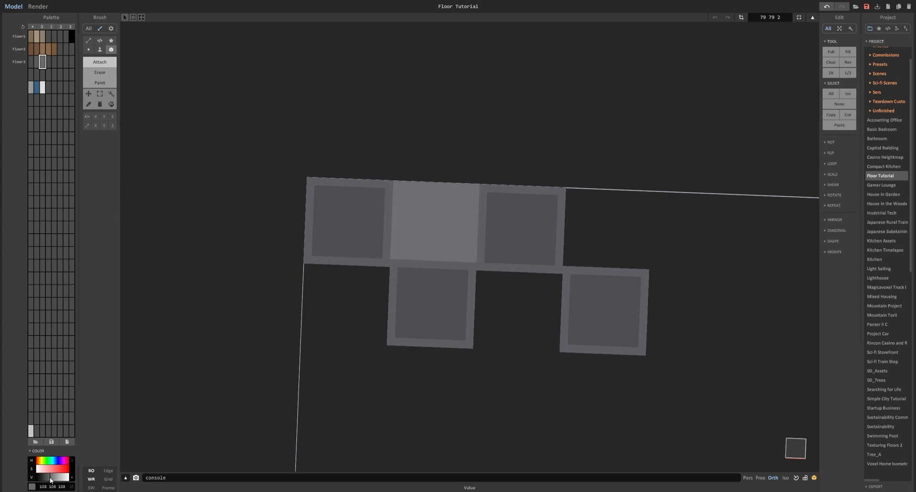
mouse_move(479, 276)
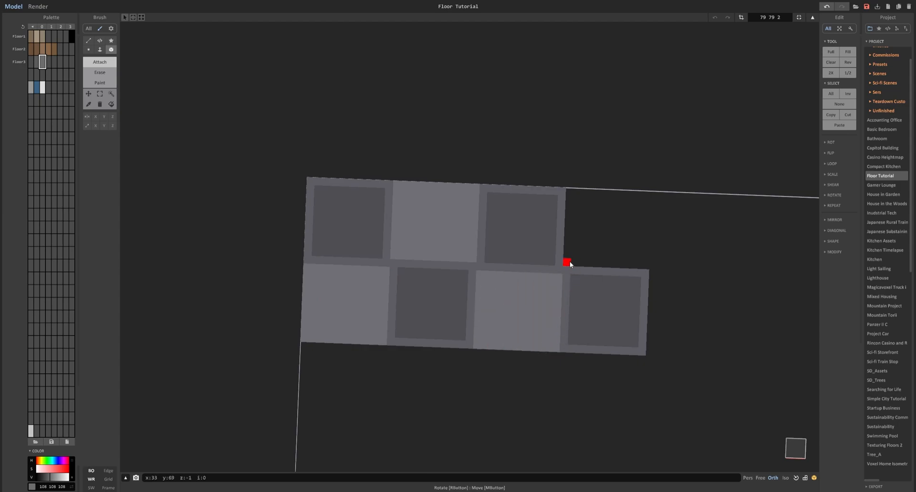
drag(570, 262, 510, 271)
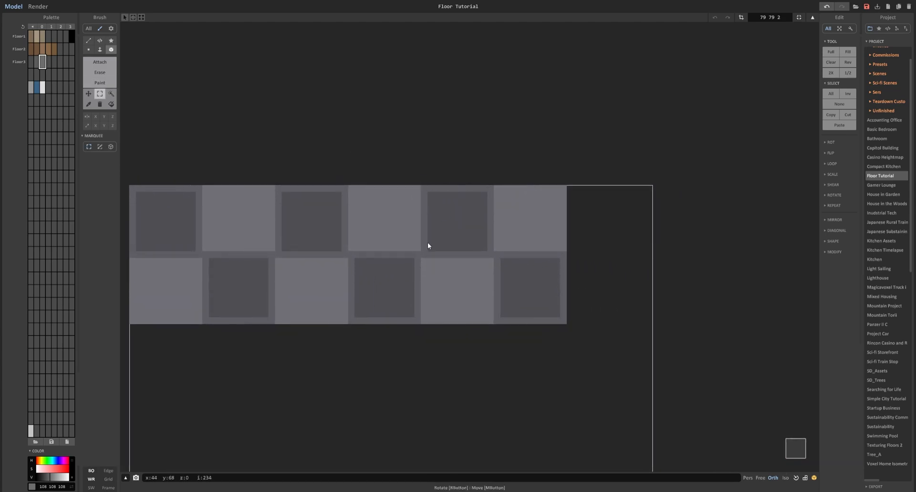
click(601, 235)
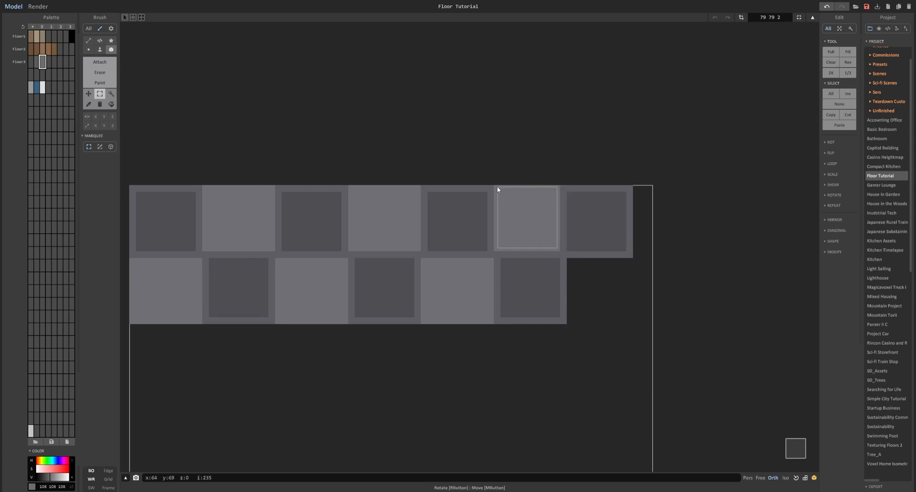
drag(497, 189, 635, 324)
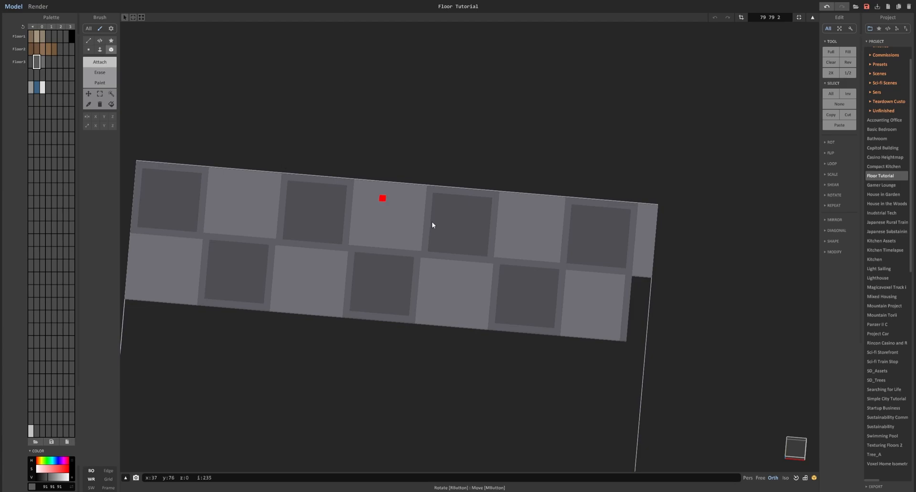
mouse_move(629, 339)
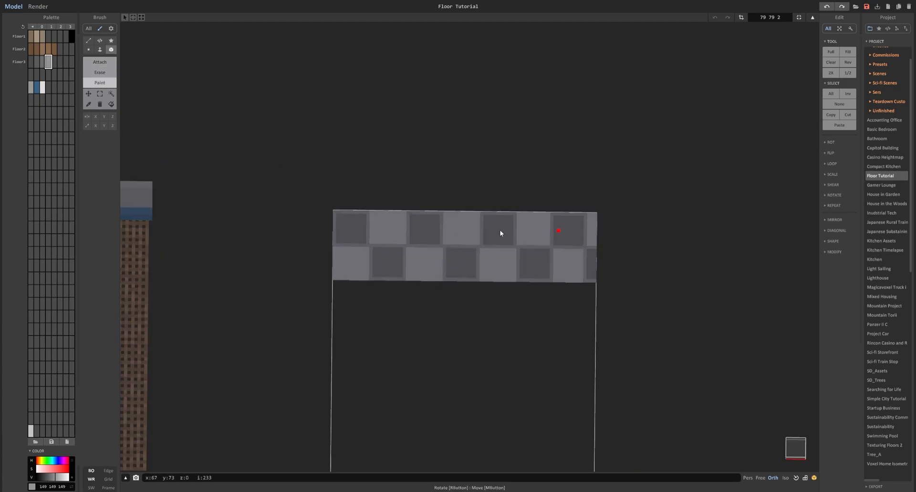
click(111, 96)
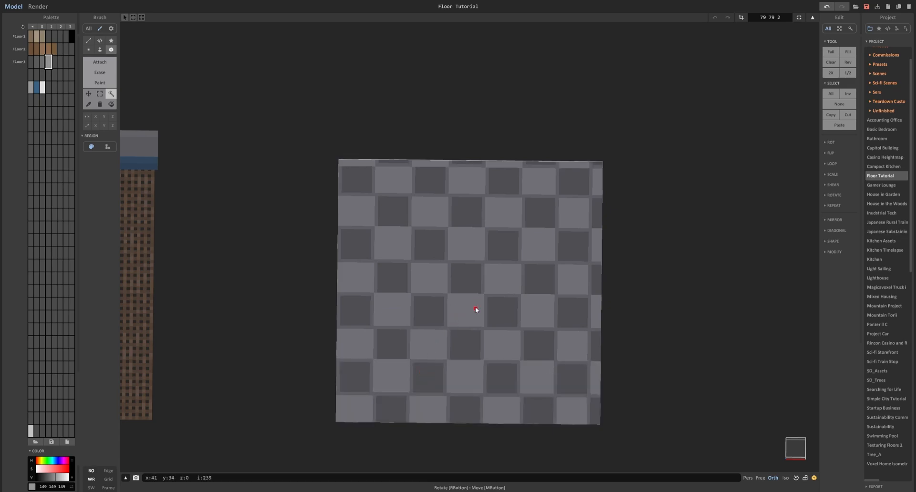
mouse_move(151, 97)
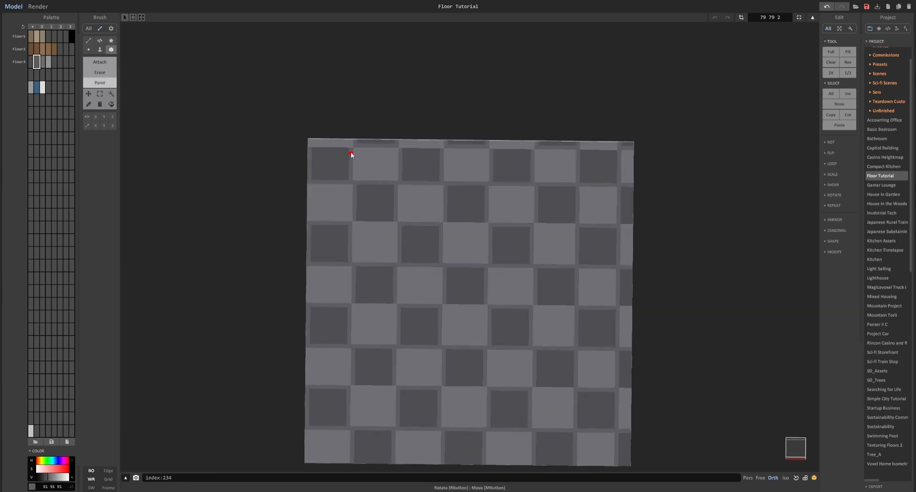
Step: Render the checker room and set both tile colours to a Metal material
click(38, 7)
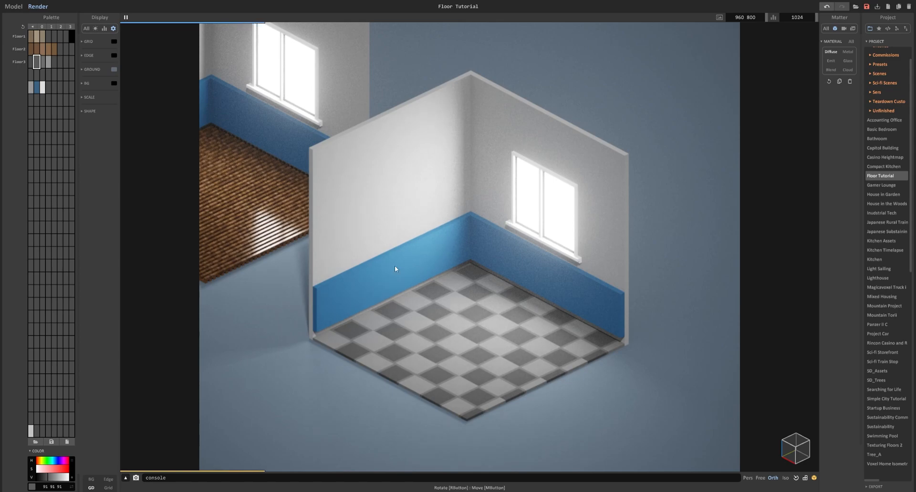
click(32, 62)
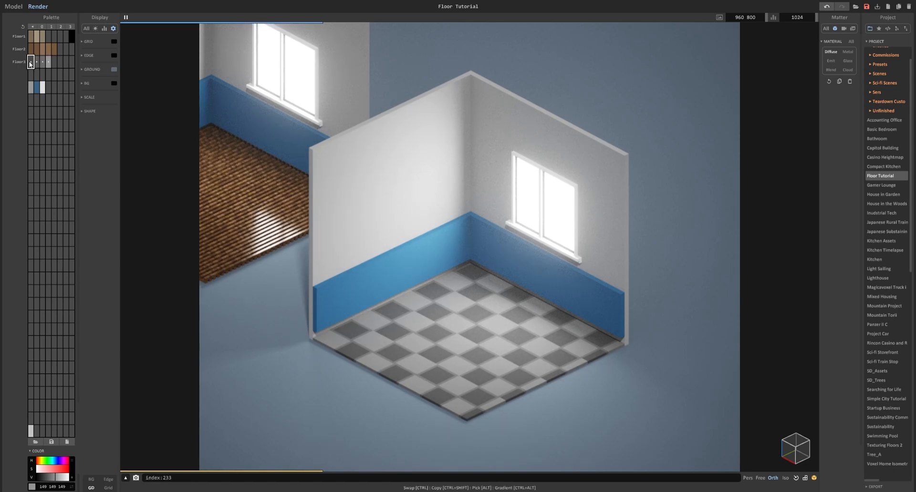
click(31, 62)
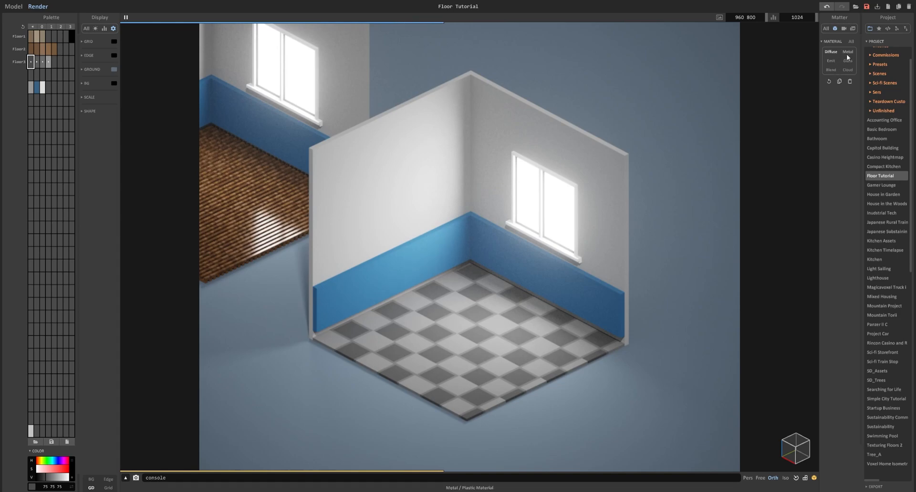
click(848, 52)
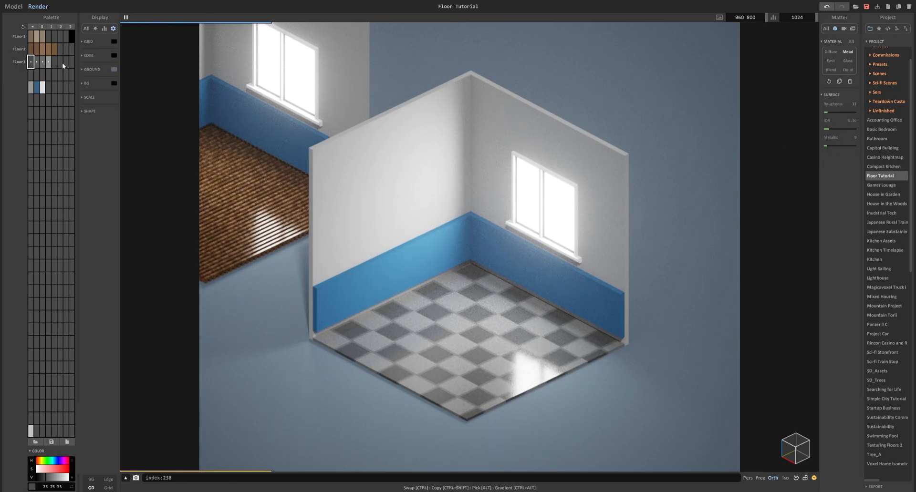
click(13, 6)
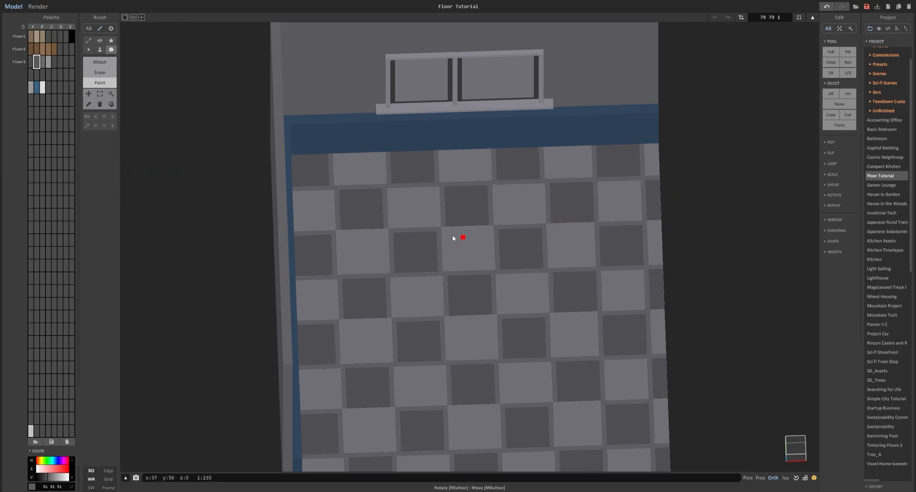
mouse_move(346, 226)
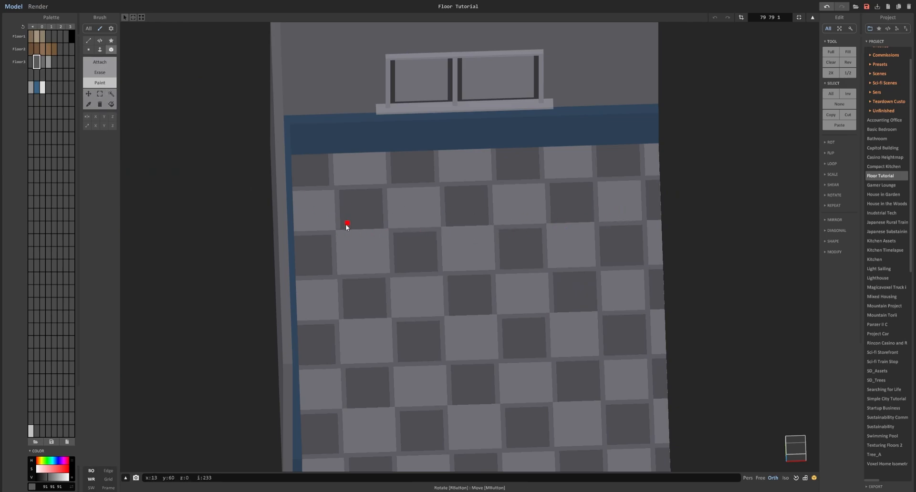
mouse_move(554, 226)
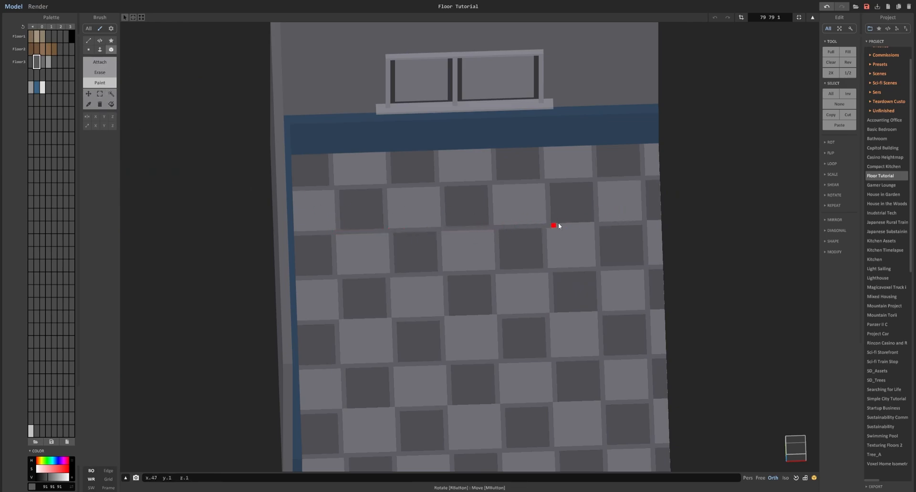
Step: Render the checker floor again to preview its blue-grey metallic tiles
click(37, 6)
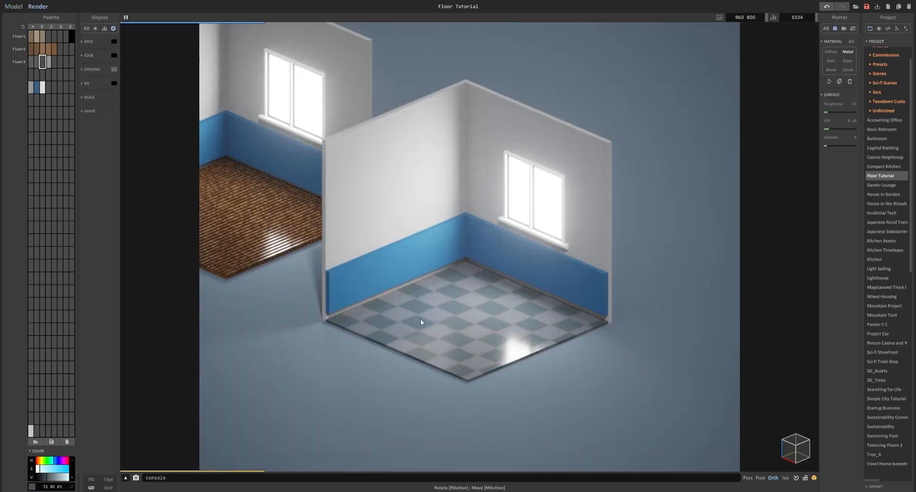
mouse_move(398, 351)
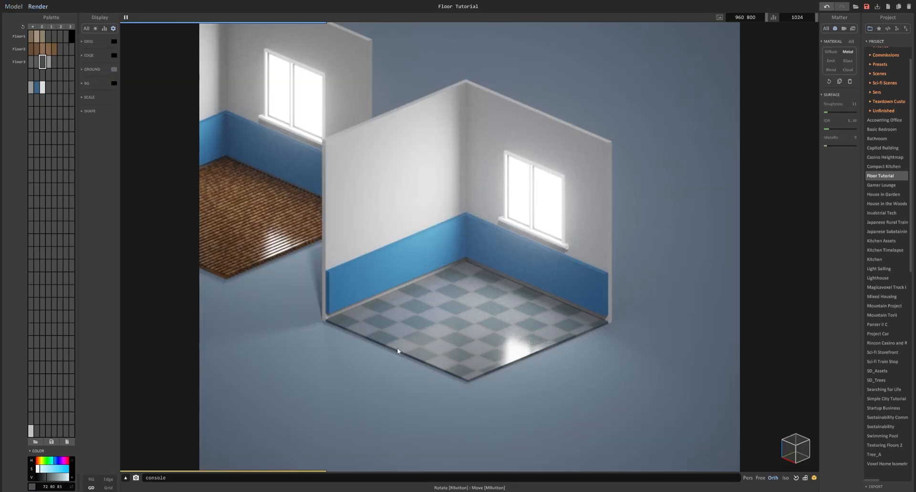
mouse_move(462, 289)
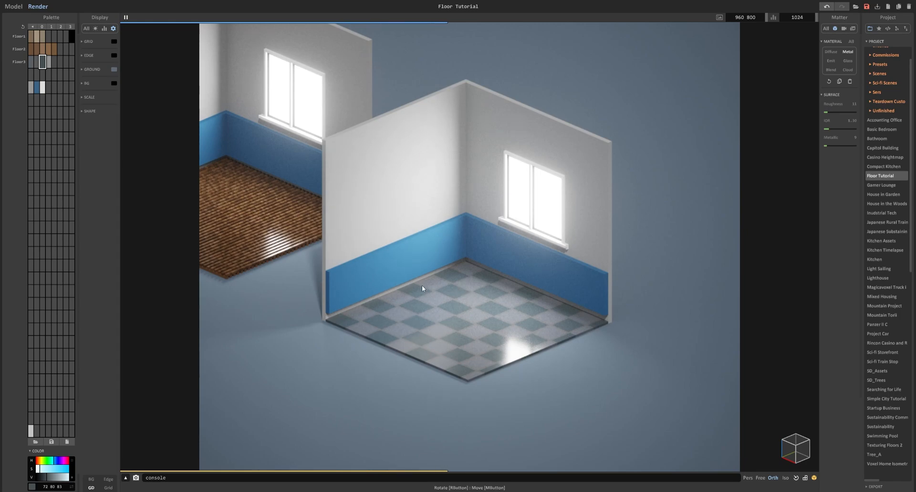
Step: Build a dark square floor tile with light inset bars and corner studs, orbiting to inspect it
click(13, 6)
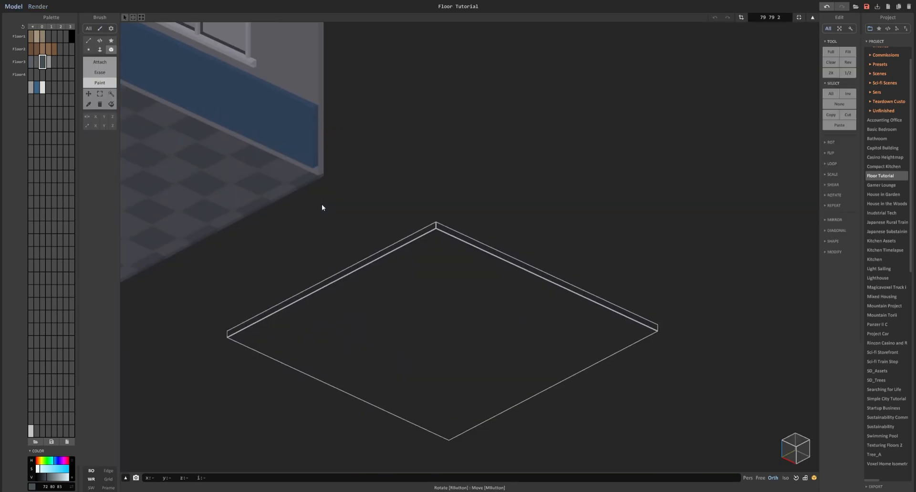
mouse_move(339, 231)
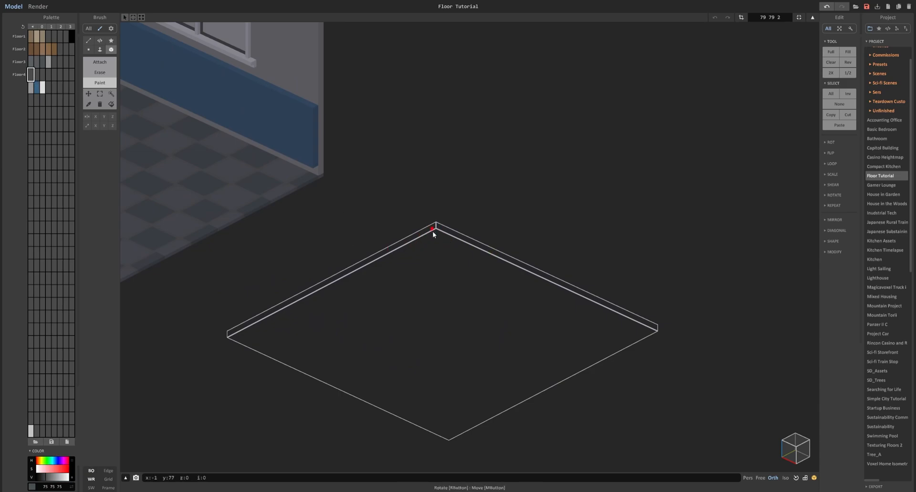
mouse_move(591, 356)
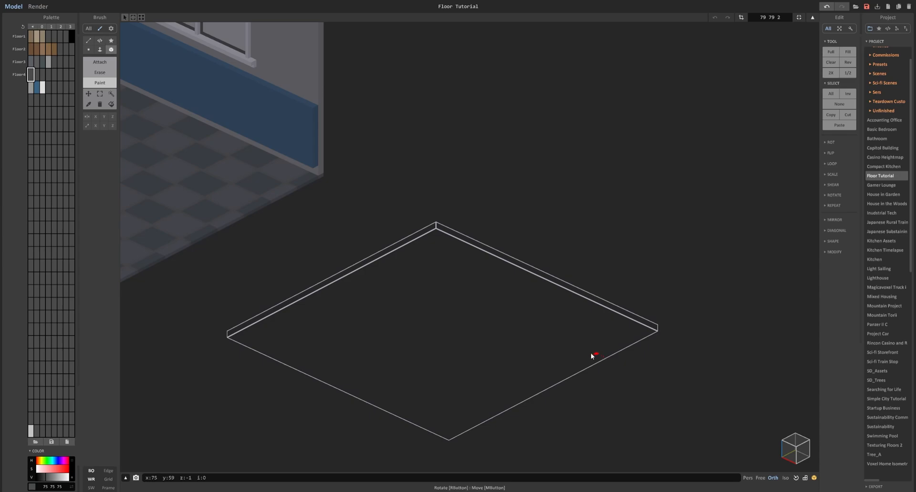
drag(592, 357, 490, 264)
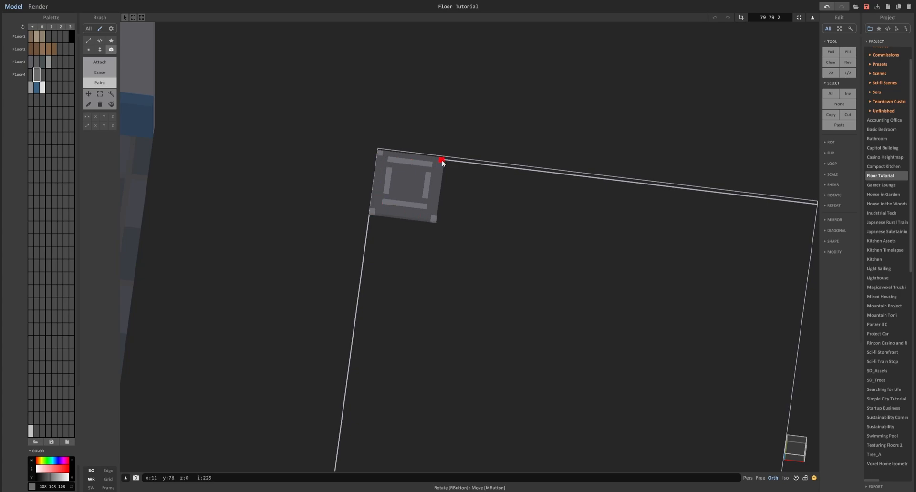
drag(442, 162, 464, 270)
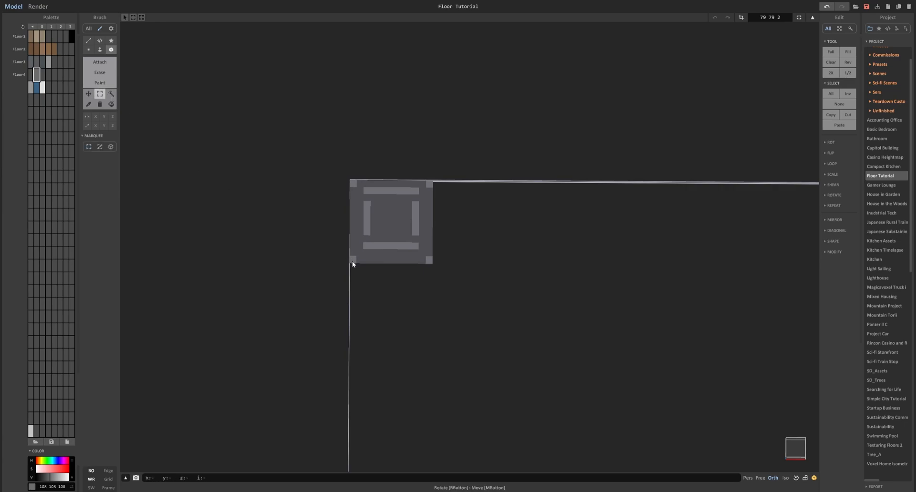
mouse_move(429, 214)
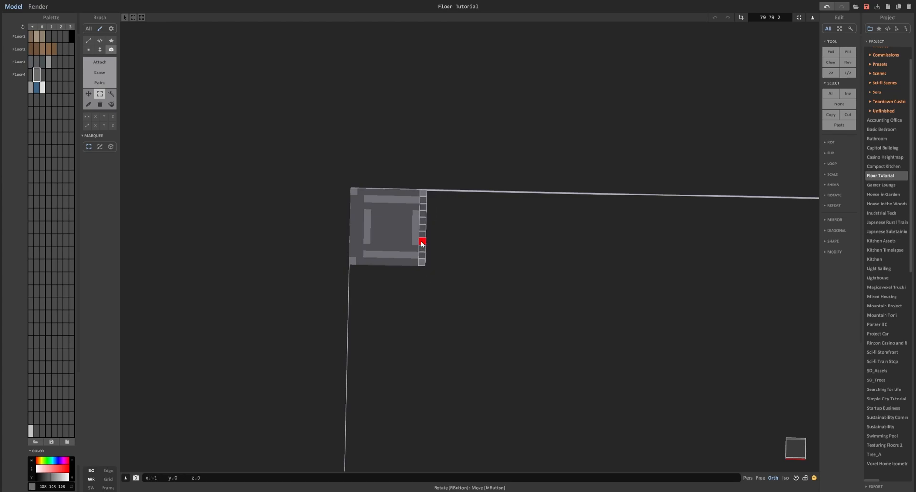
drag(421, 242, 444, 255)
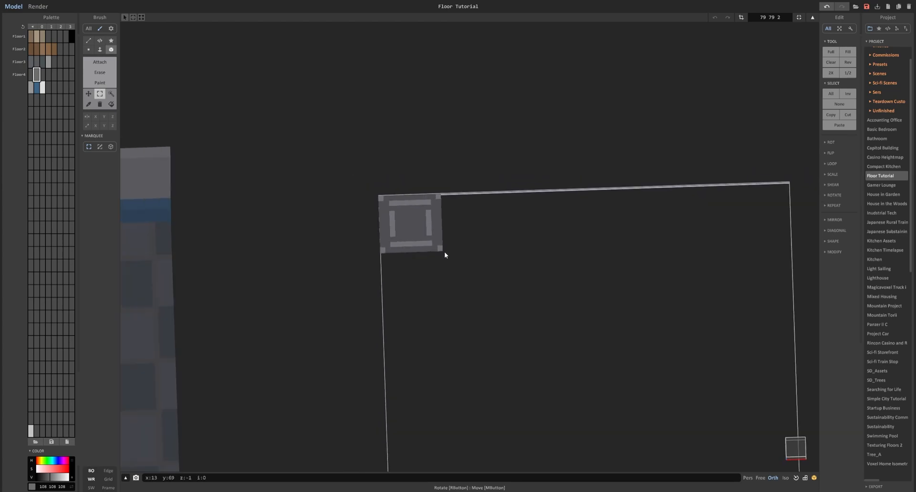
drag(444, 255, 413, 185)
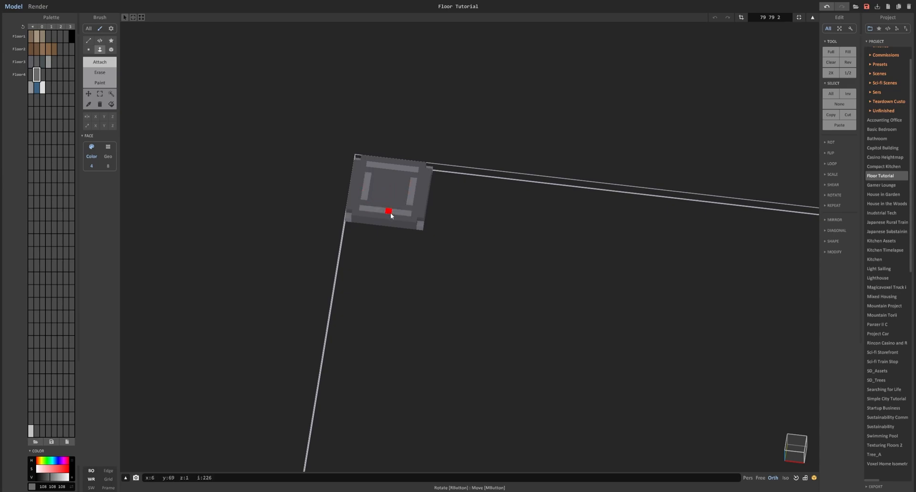
drag(388, 212, 447, 129)
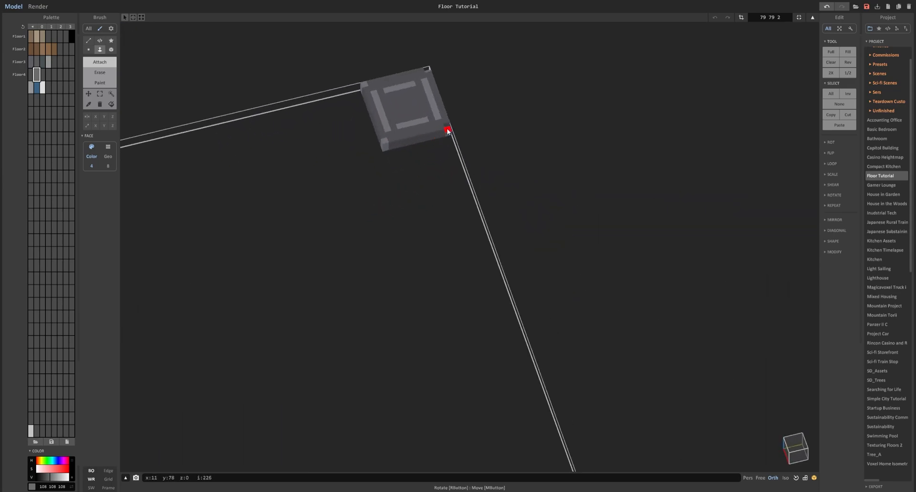
drag(447, 130, 461, 203)
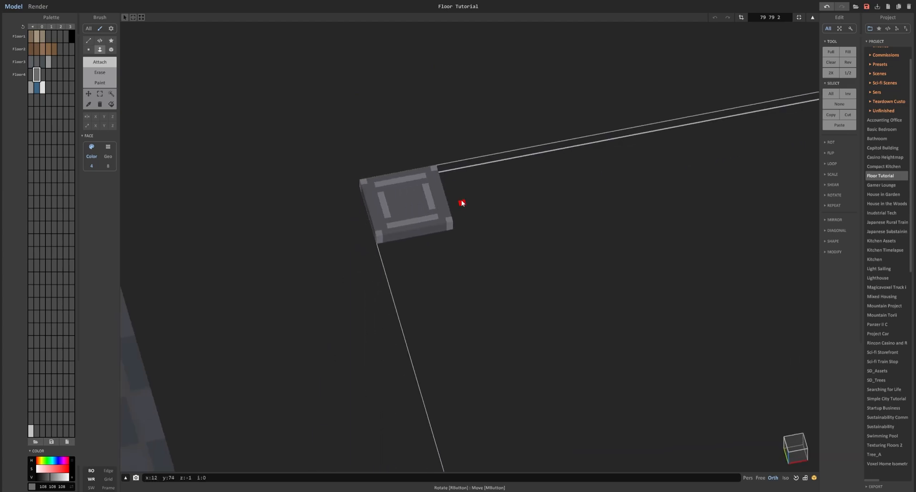
drag(462, 204, 424, 172)
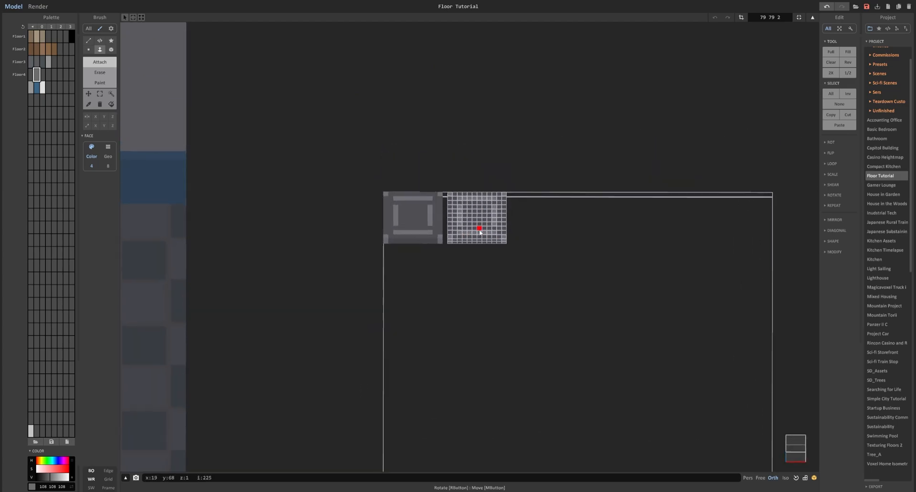
Step: Repeat the panel and grid tiles along the row, then position the tiled floor inside the room
drag(479, 228, 425, 250)
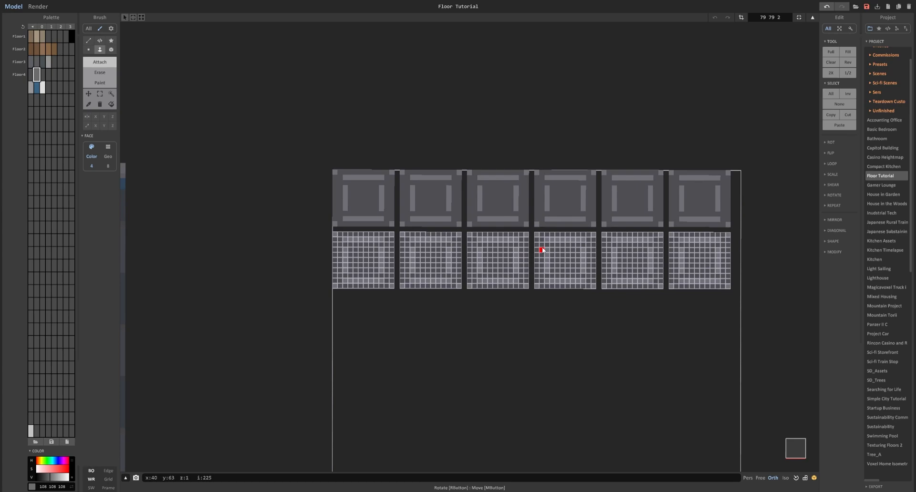
mouse_move(526, 239)
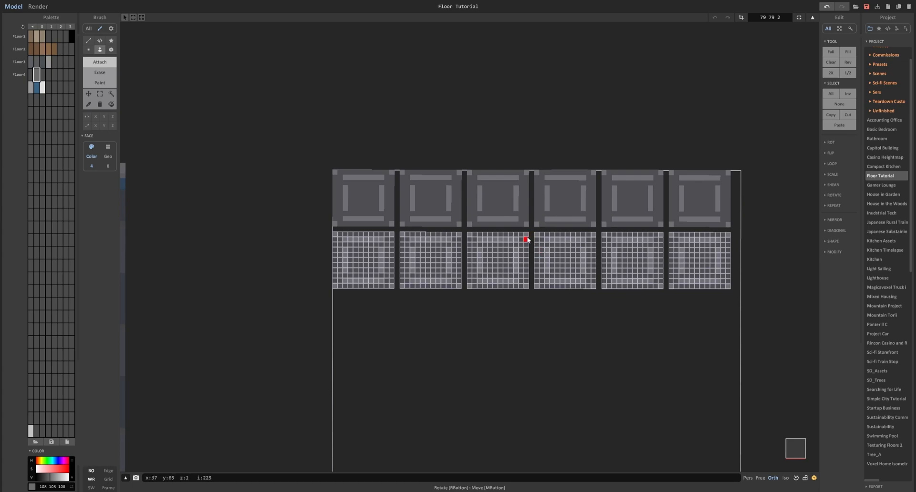
mouse_move(504, 272)
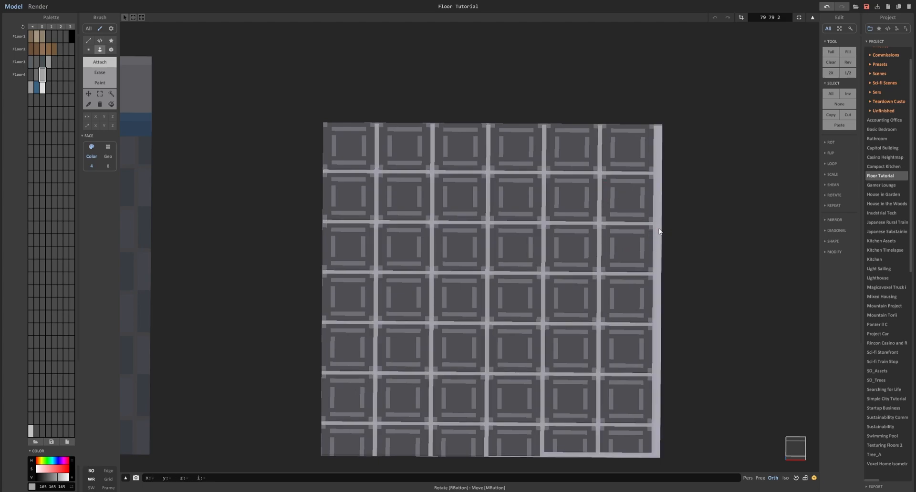
drag(659, 232, 687, 180)
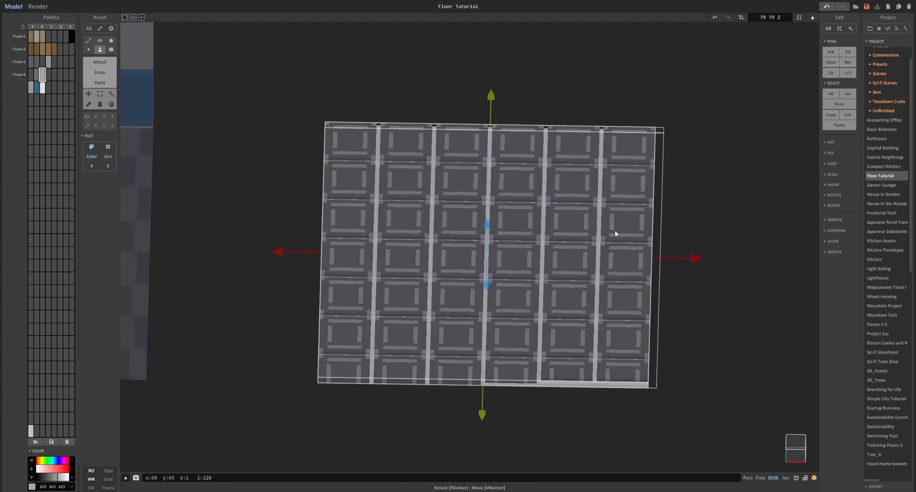
drag(614, 234, 485, 328)
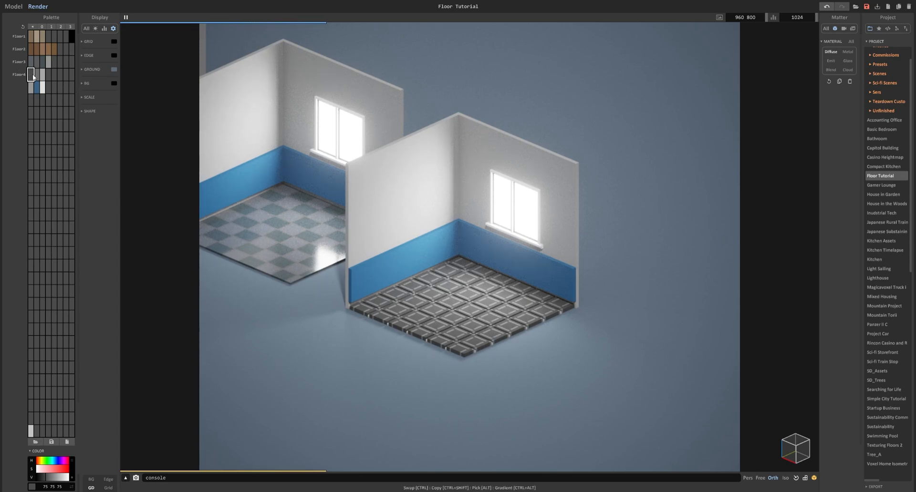
click(848, 51)
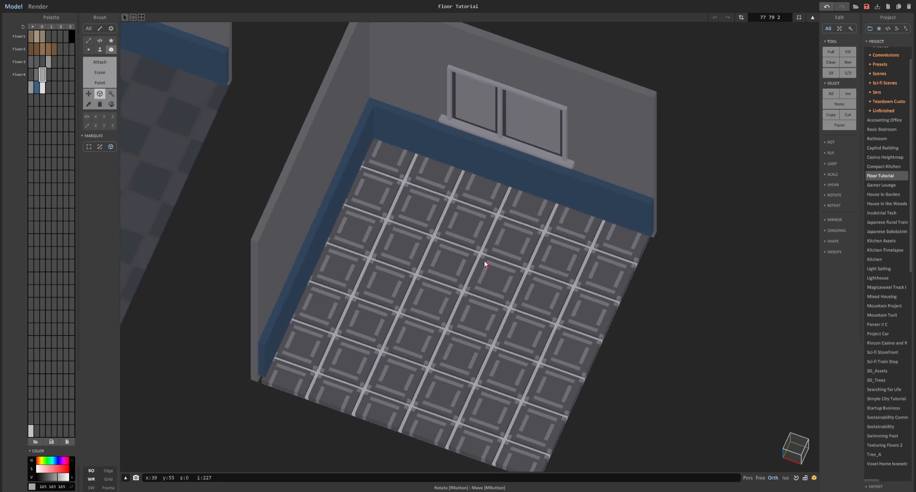
mouse_move(479, 254)
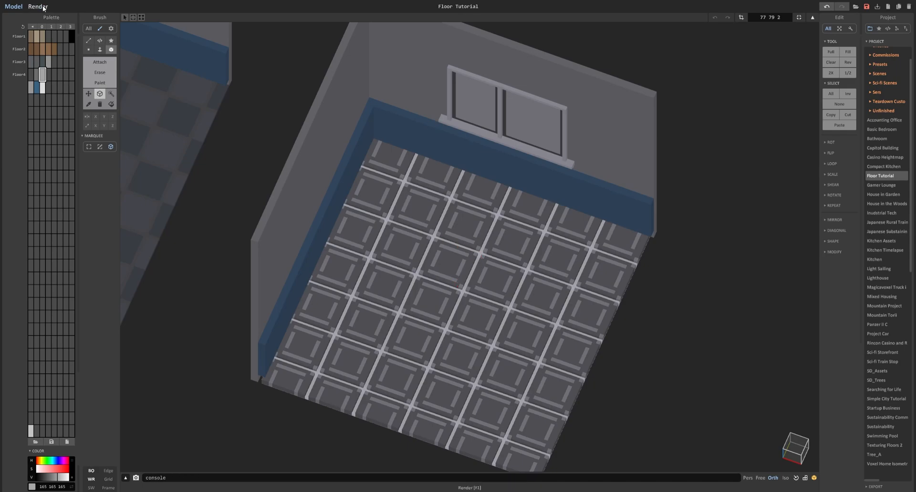
Step: In the render view, set the seam colour's material to Emit and raise its Power
click(38, 6)
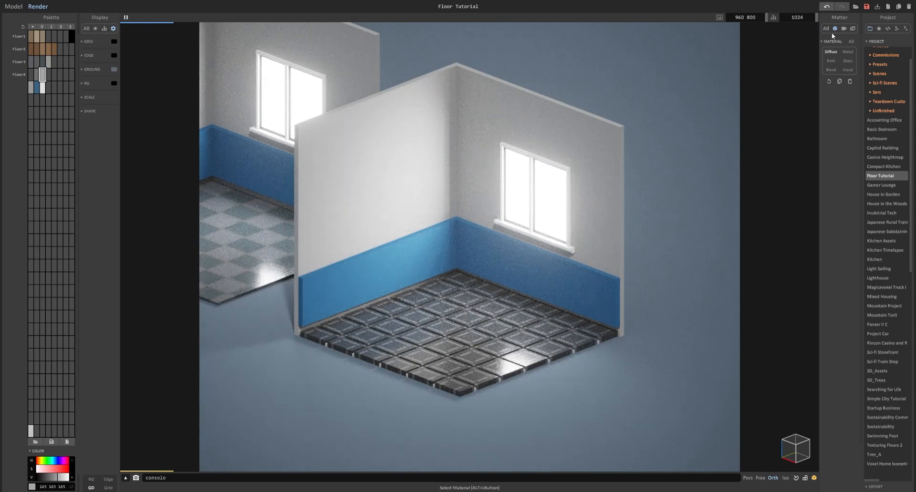
click(830, 61)
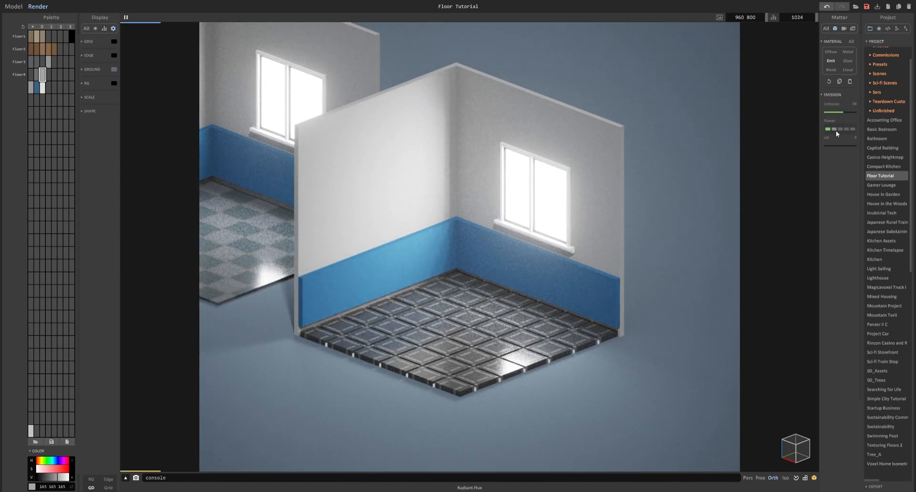
click(844, 129)
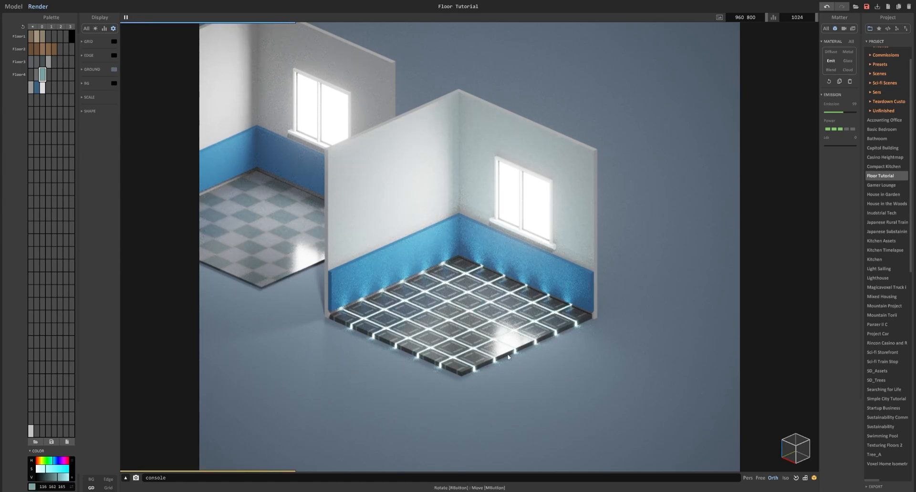
Step: Set the Camera panel to ACES gamma and enable Bloom with adjusted Mix and Size
click(836, 28)
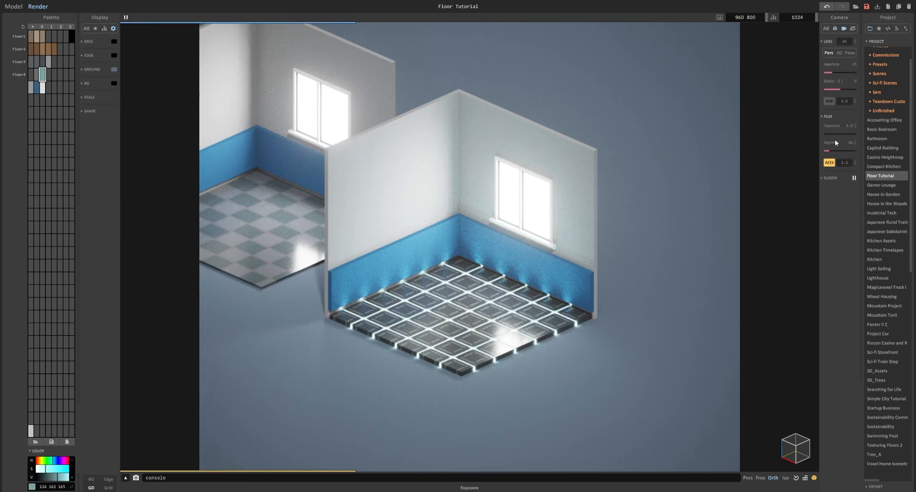
click(829, 177)
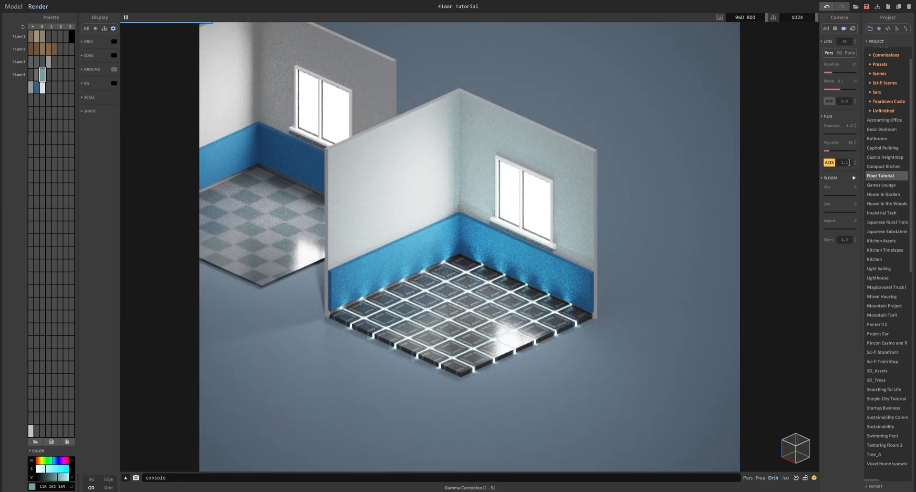
click(850, 178)
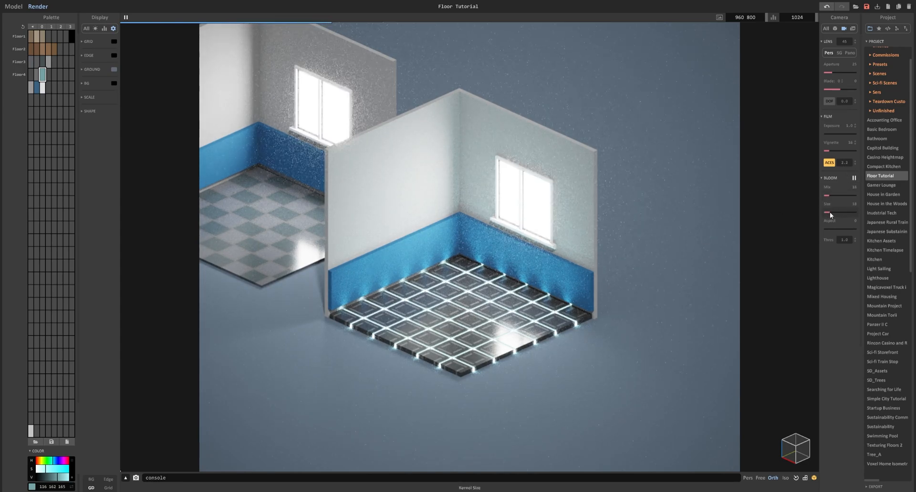
click(829, 178)
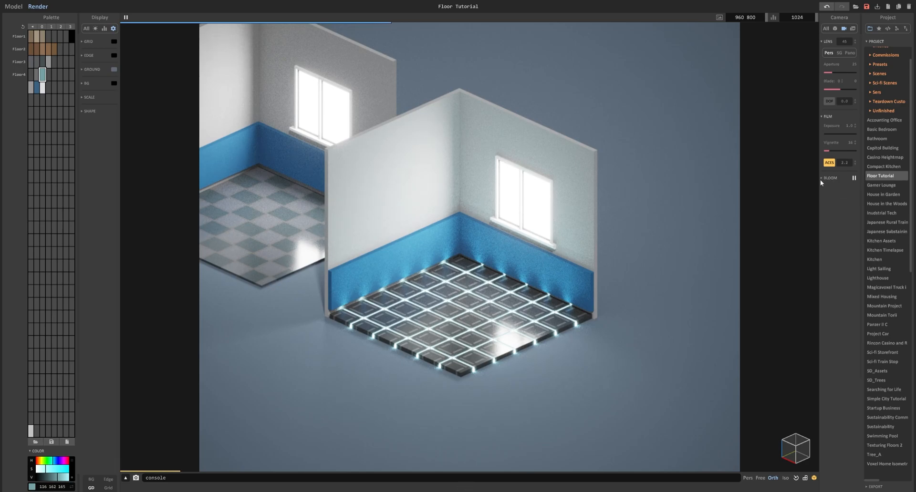
click(830, 178)
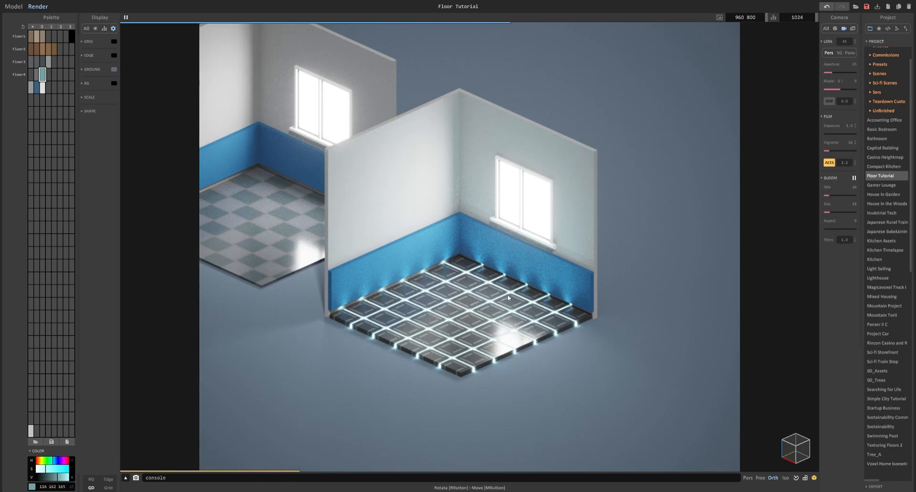
mouse_move(448, 311)
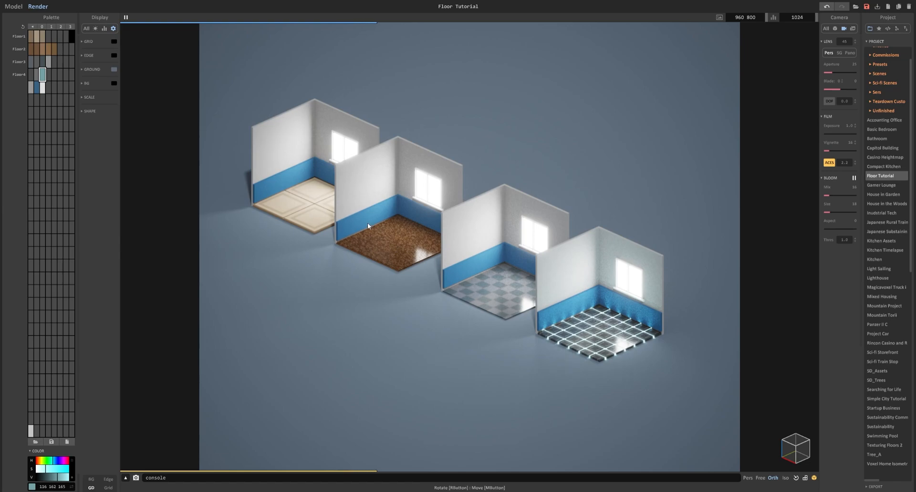
mouse_move(325, 206)
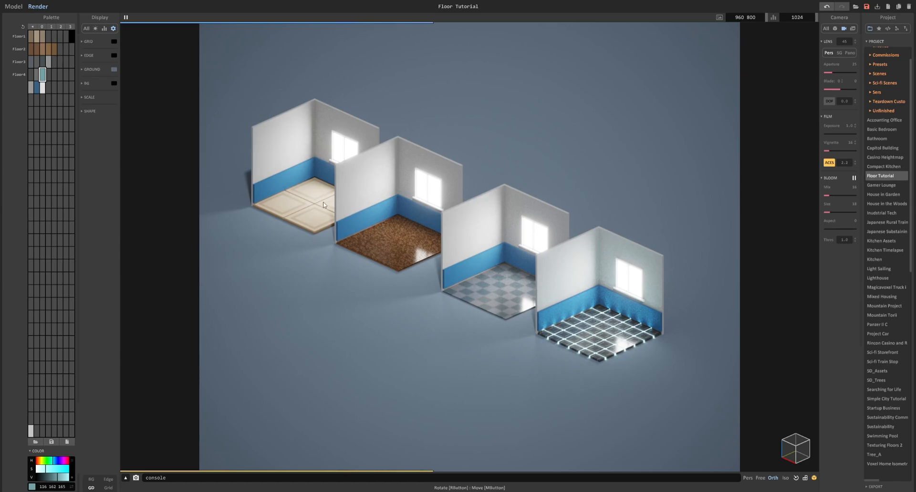
mouse_move(302, 206)
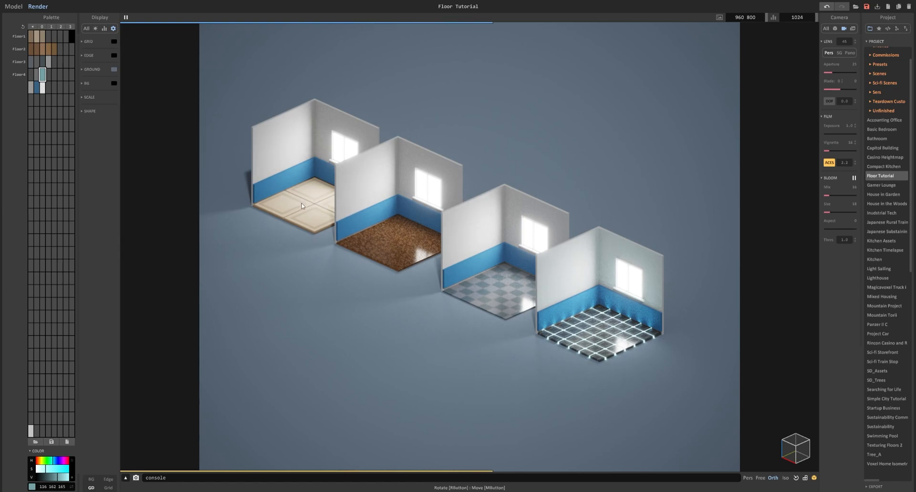
mouse_move(458, 310)
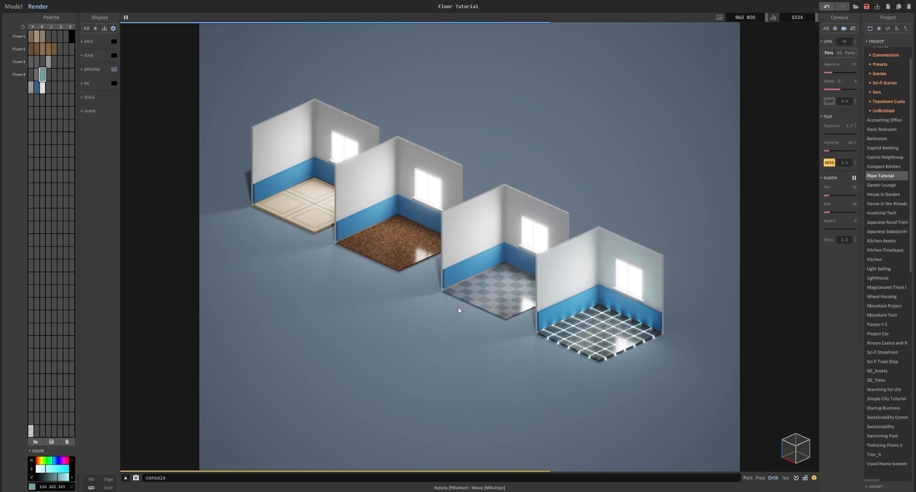
mouse_move(320, 214)
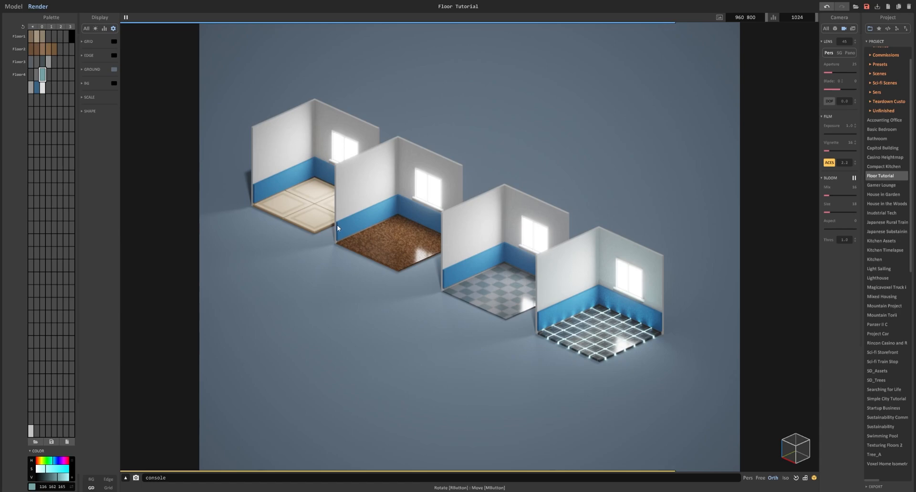
mouse_move(321, 204)
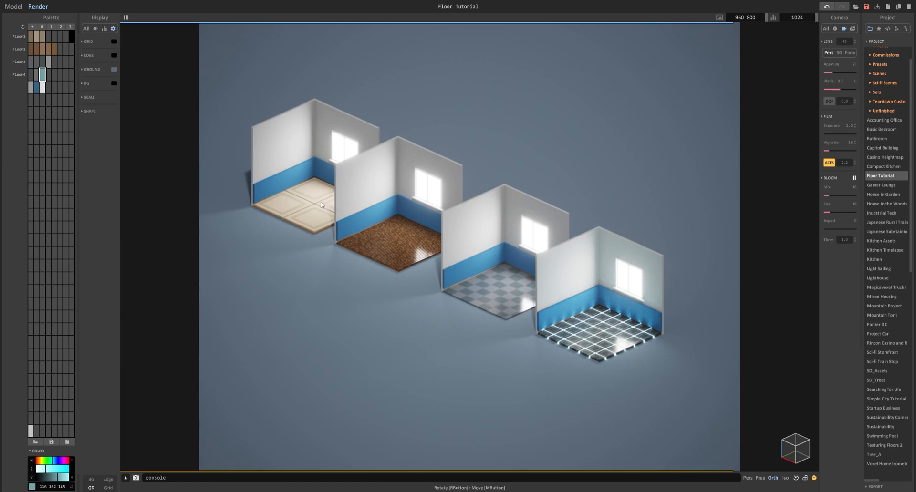